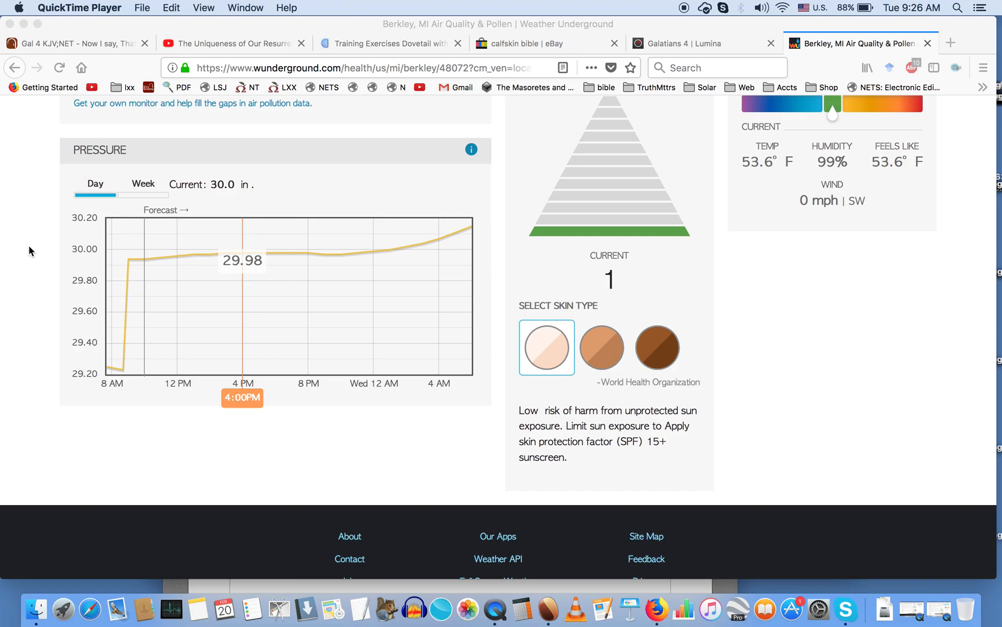
mouse_move(495, 611)
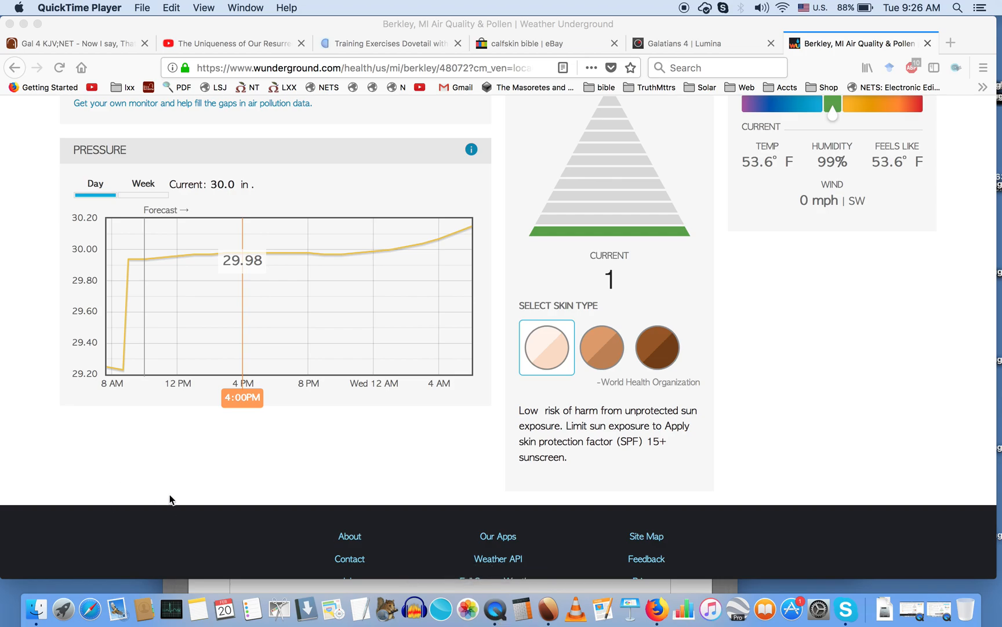
mouse_move(122, 375)
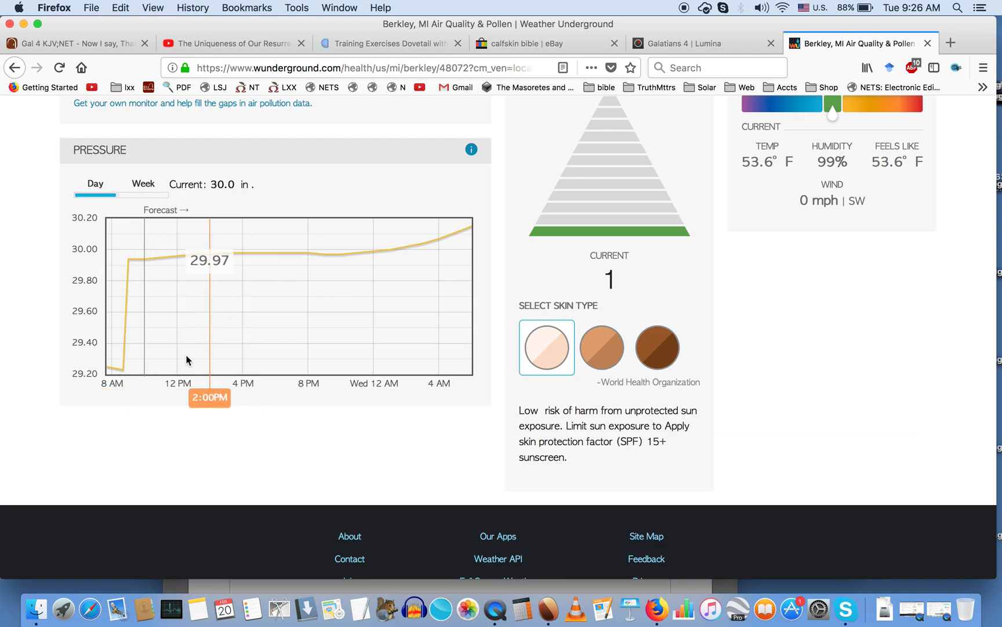
mouse_move(105, 361)
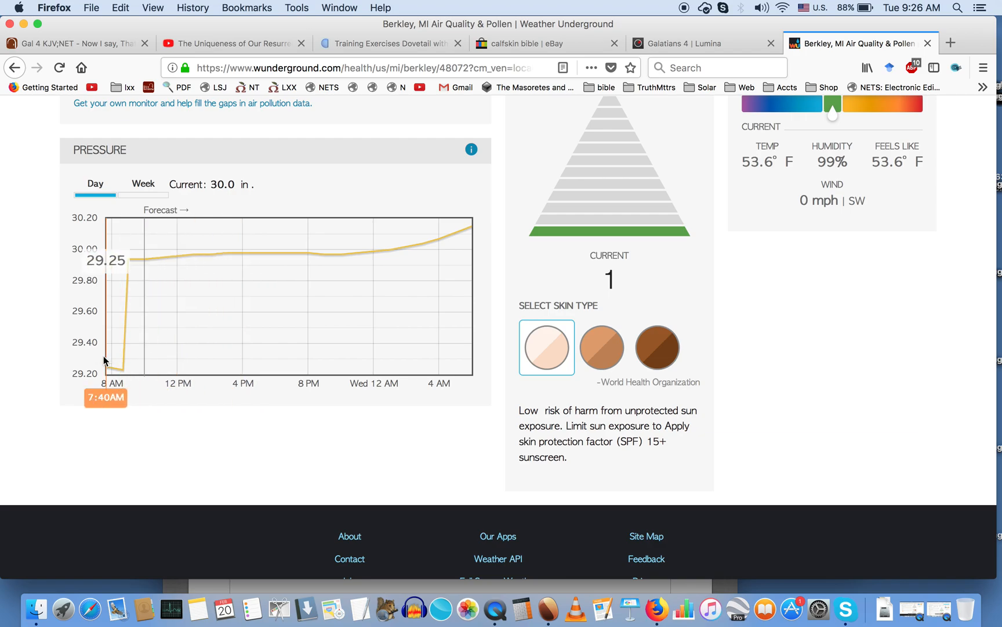
mouse_move(114, 363)
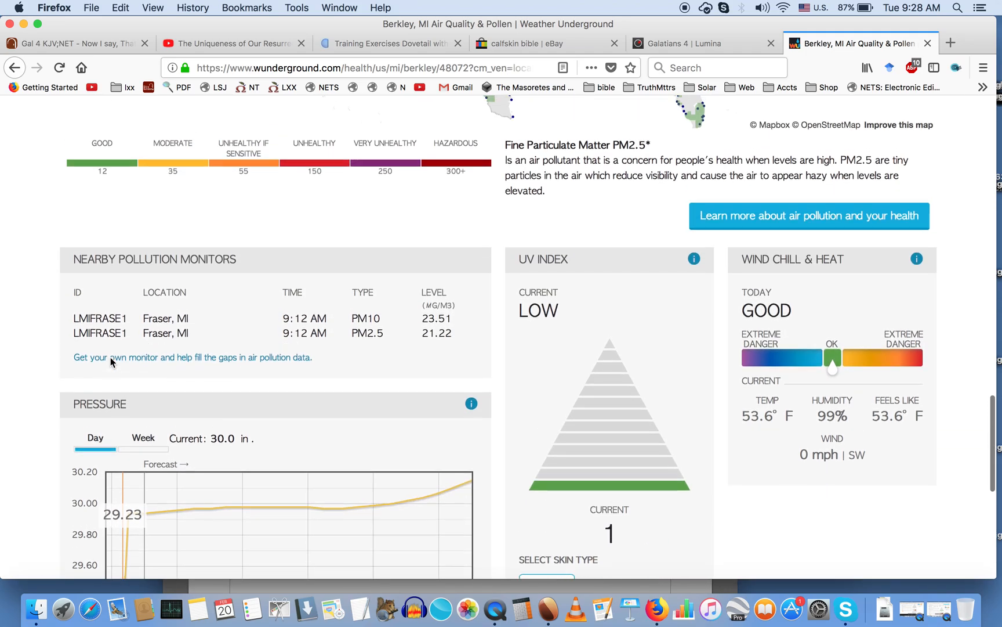
- Scroll up and down through the Berkley, MI weather page to browse its sections
scroll("down", 3)
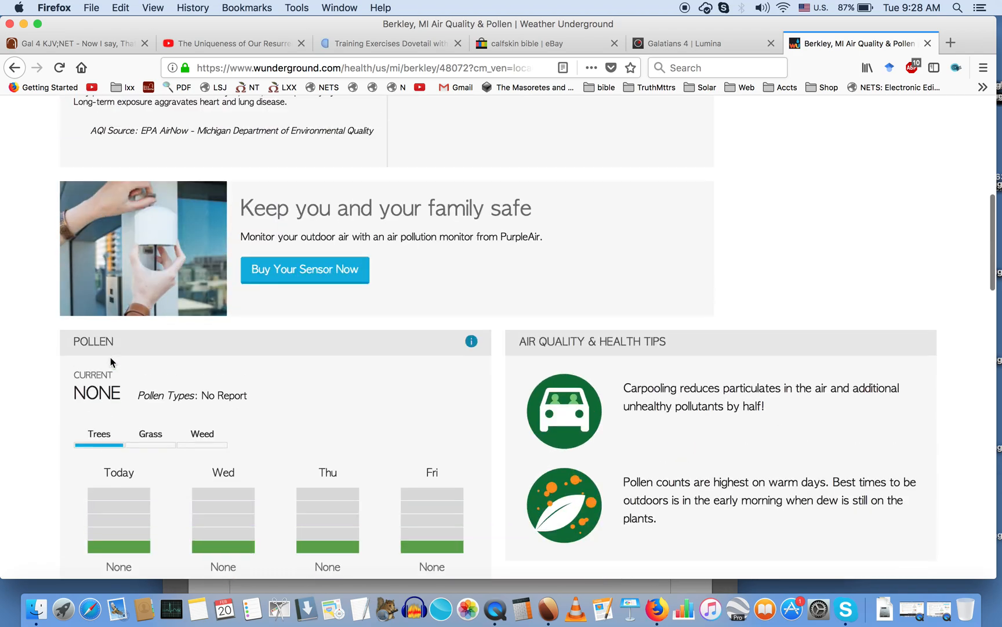
scroll("up", 3)
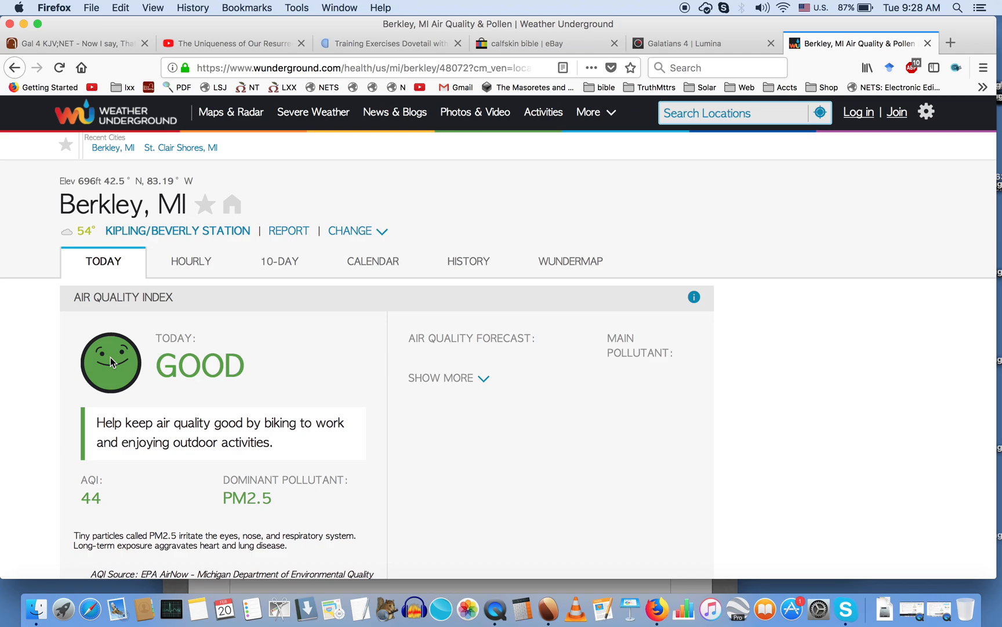
scroll("down", 3)
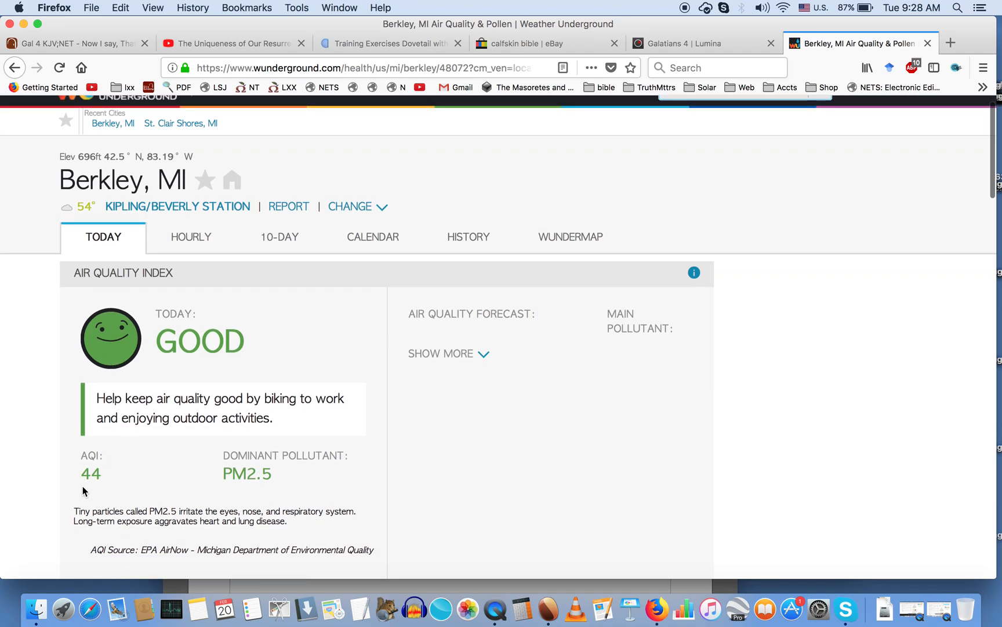
scroll("down", 3)
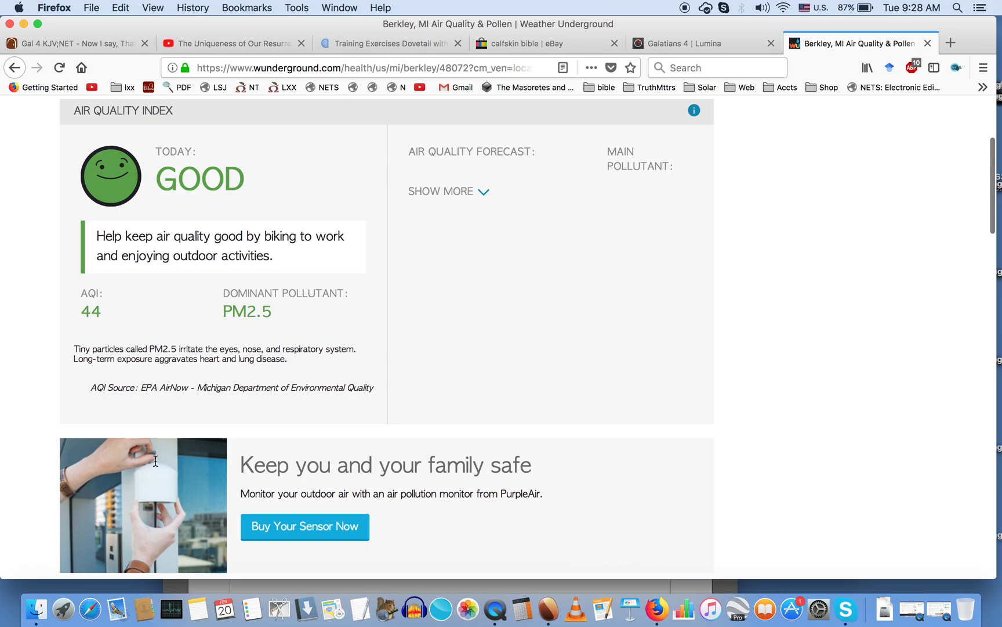
scroll("down", 3)
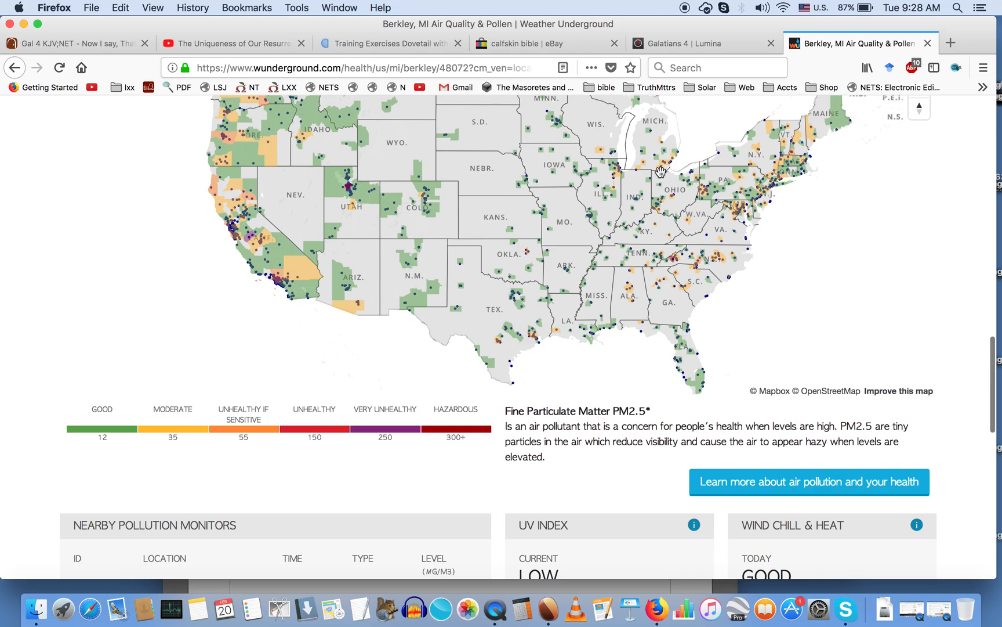
mouse_move(305, 303)
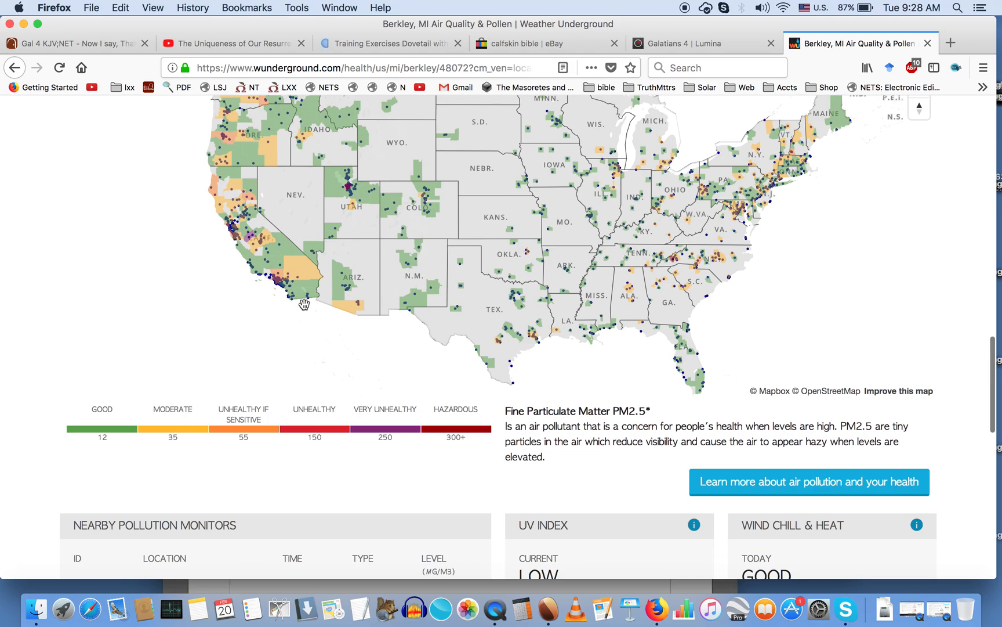
mouse_move(176, 431)
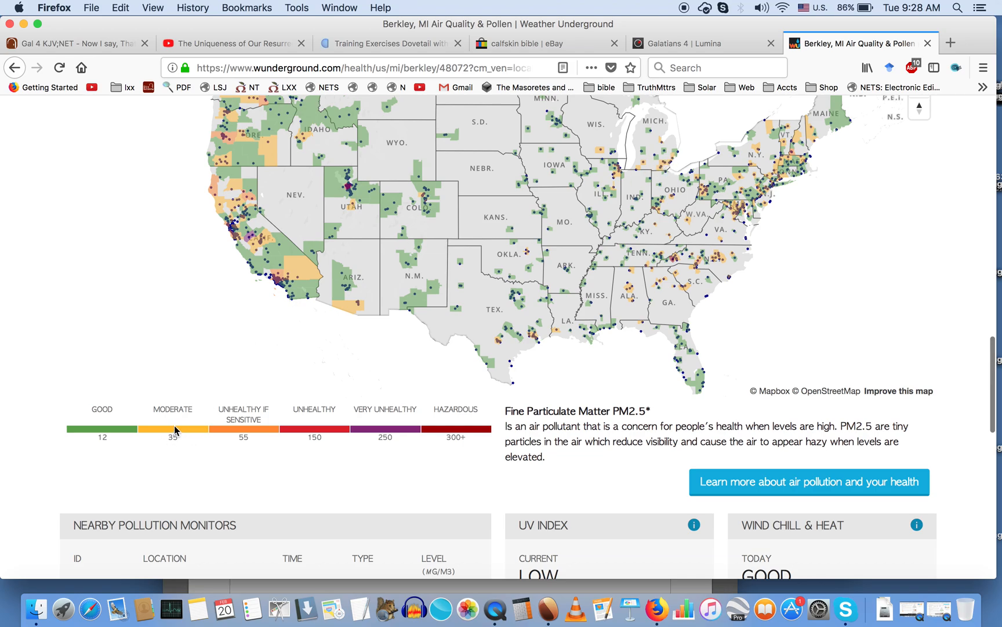
scroll("down", 3)
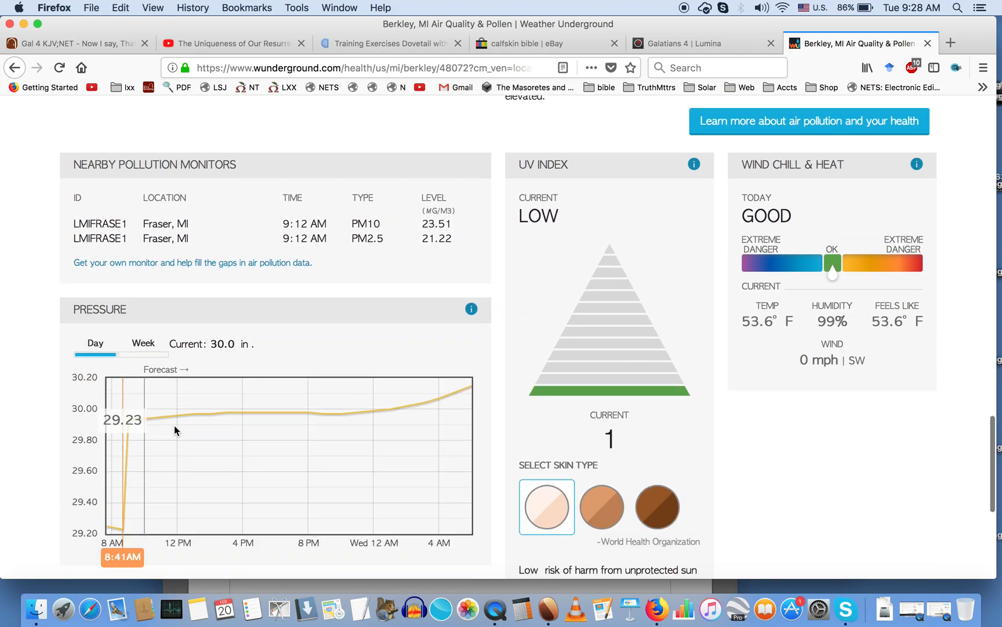
scroll("down", 3)
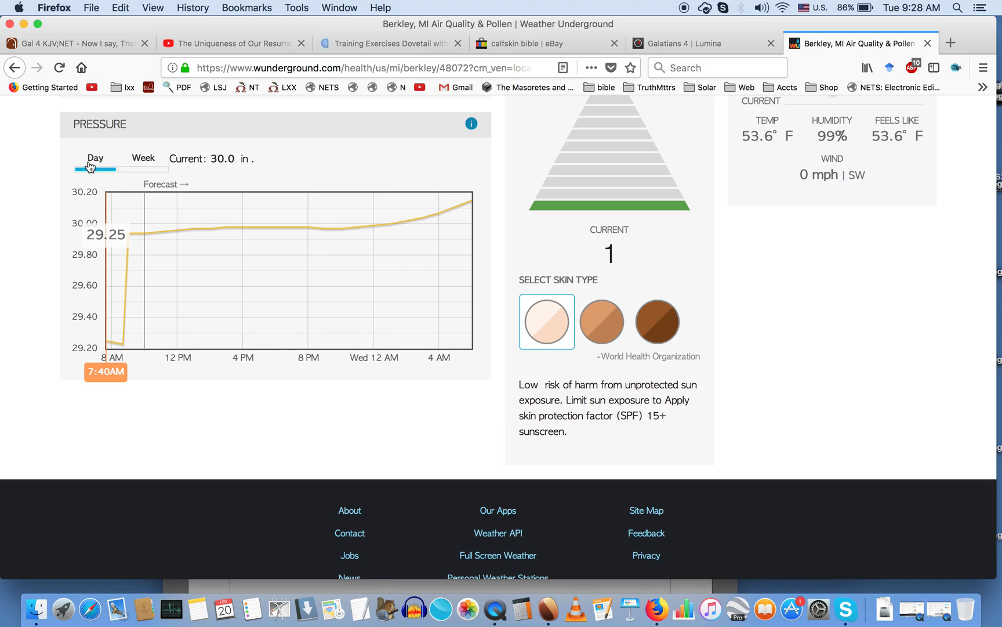
mouse_move(302, 163)
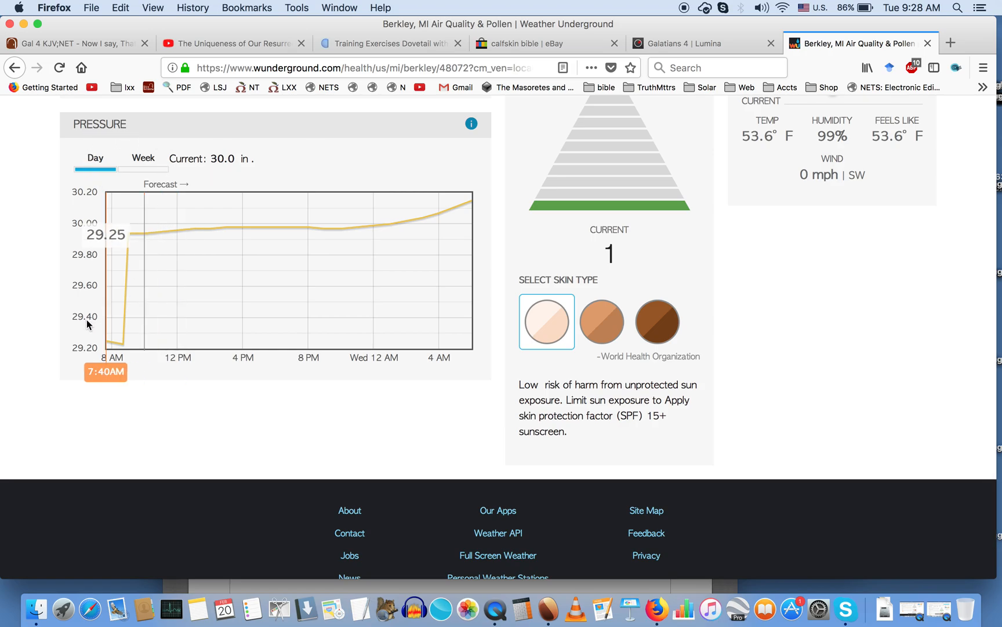
mouse_move(112, 325)
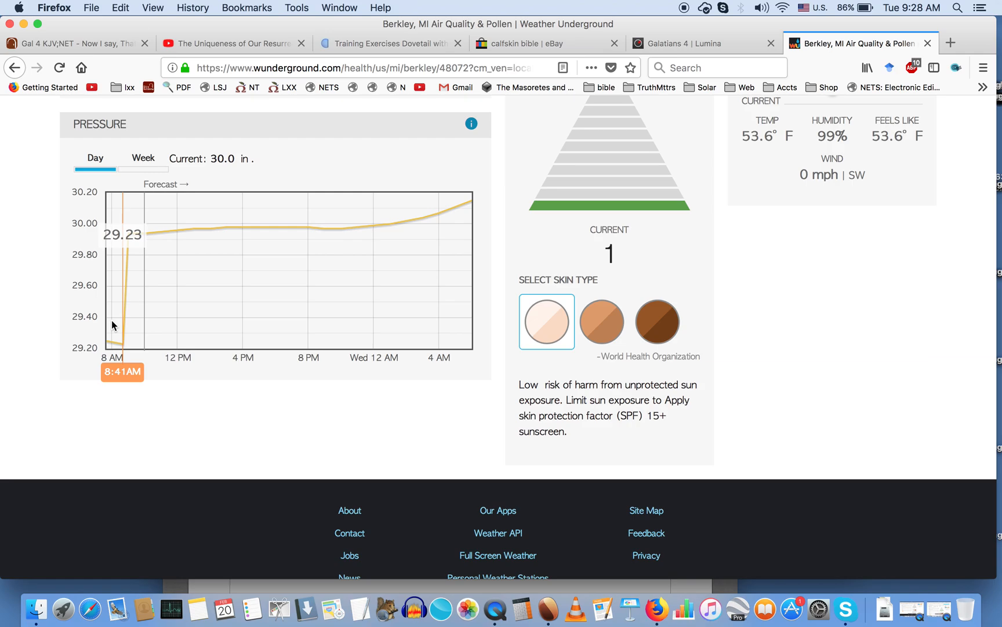
mouse_move(124, 328)
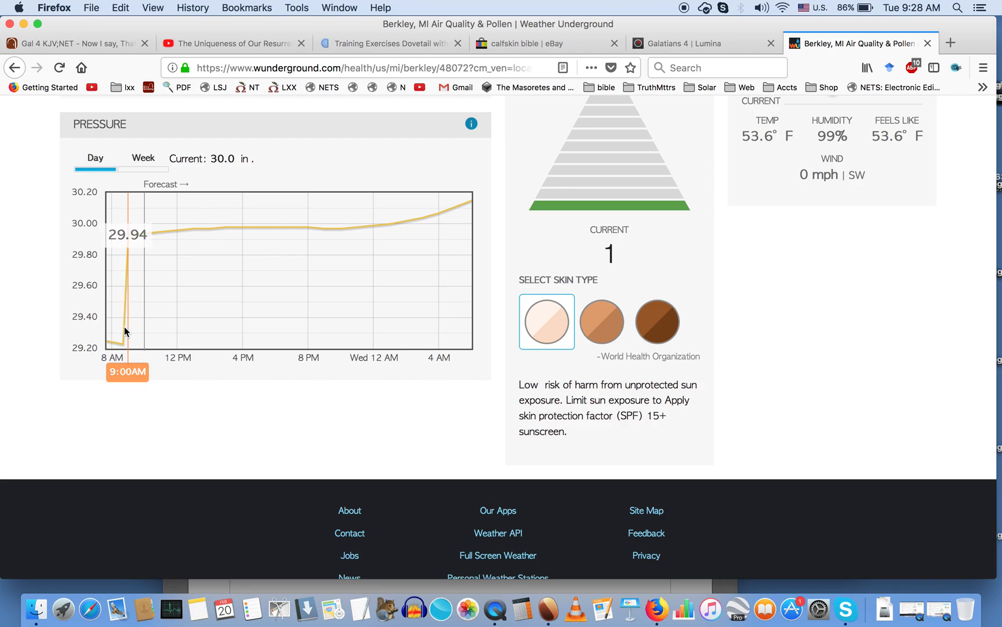
mouse_move(121, 332)
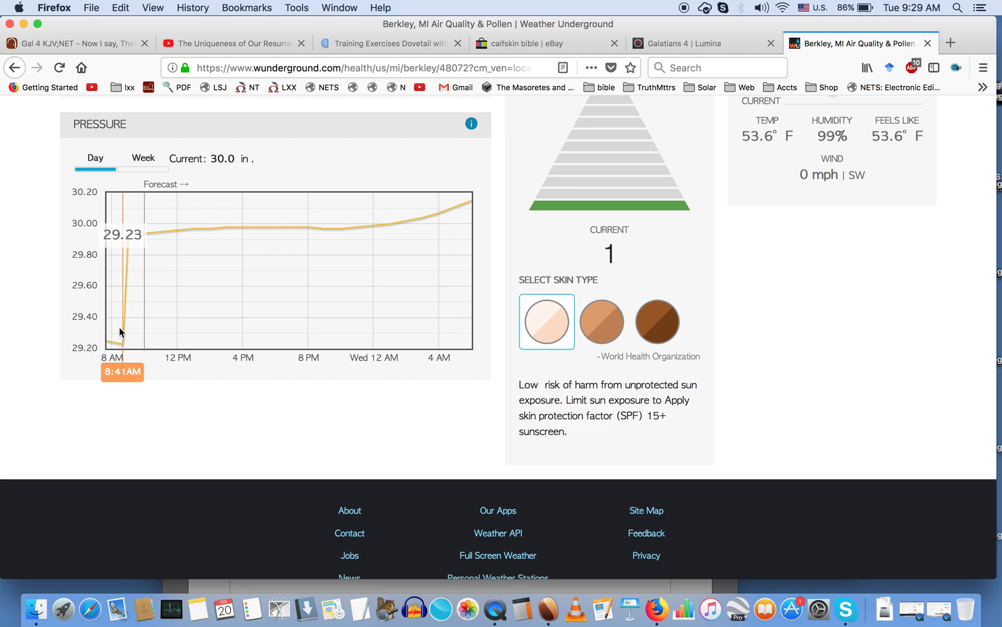
mouse_move(117, 331)
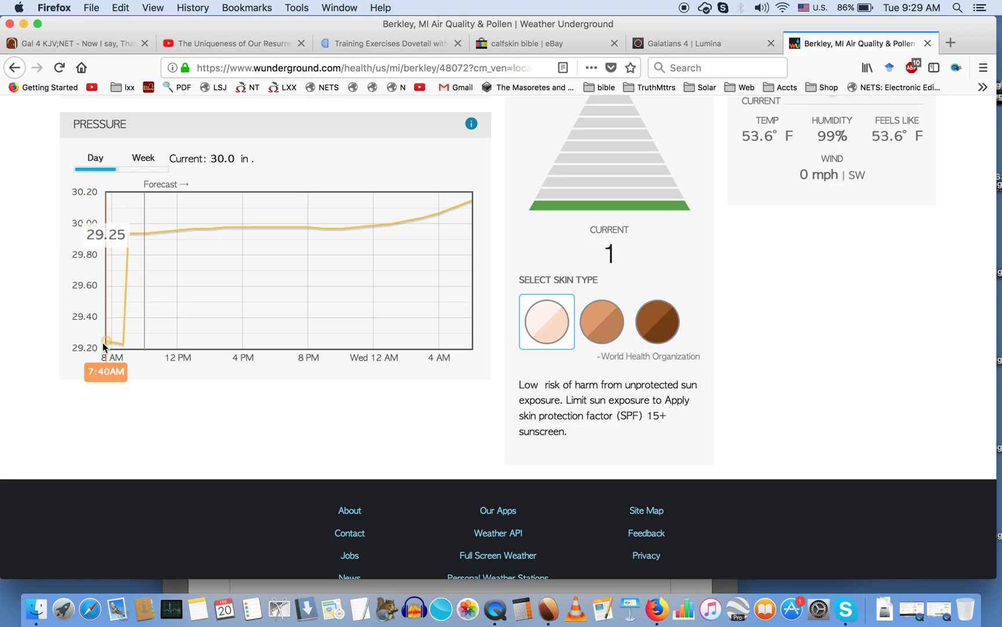
mouse_move(115, 342)
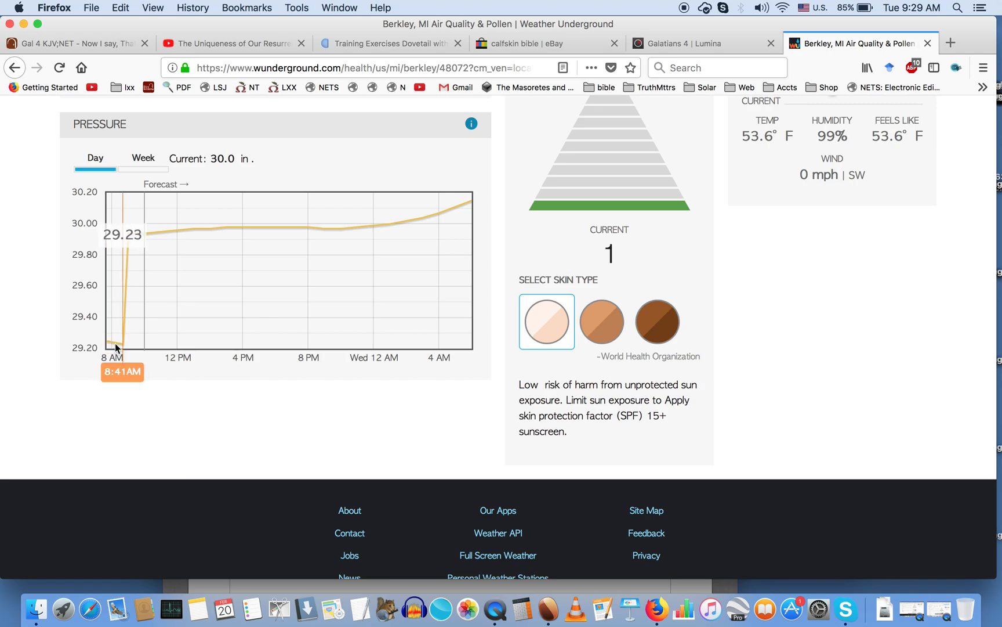
mouse_move(125, 345)
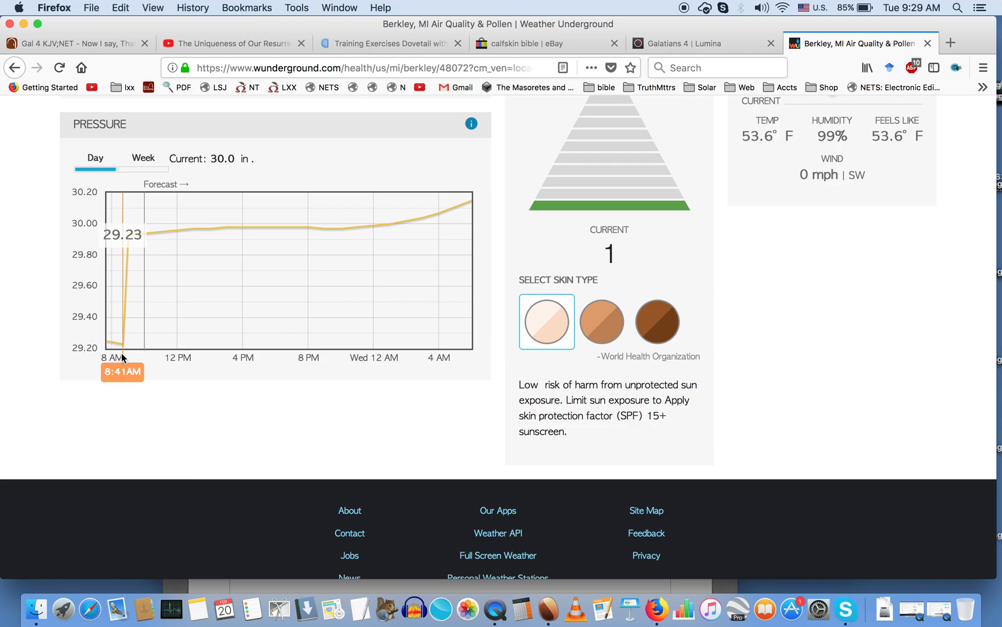
mouse_move(124, 350)
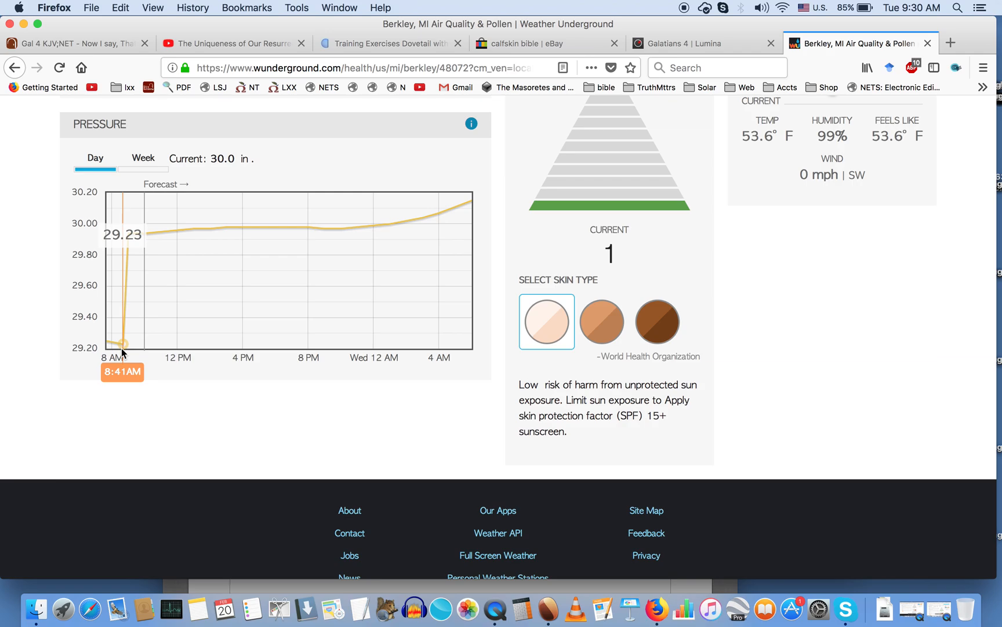
mouse_move(130, 352)
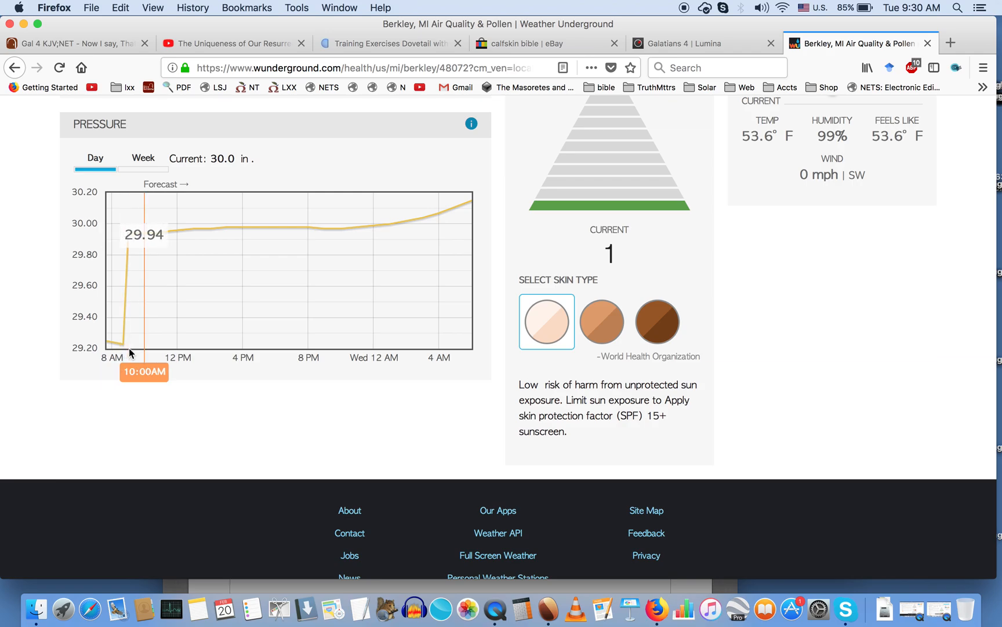
mouse_move(126, 349)
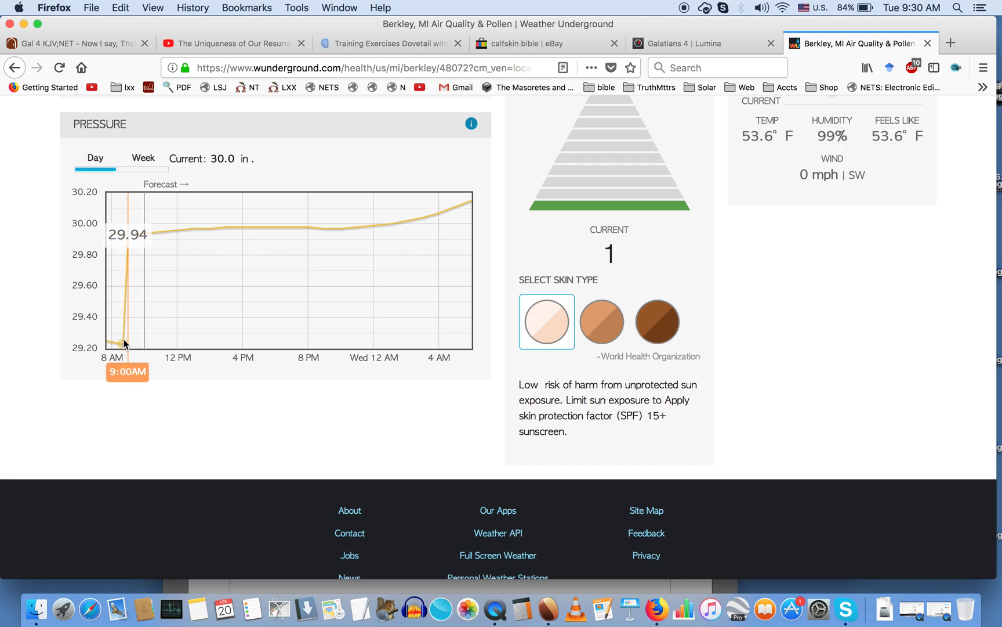
mouse_move(120, 340)
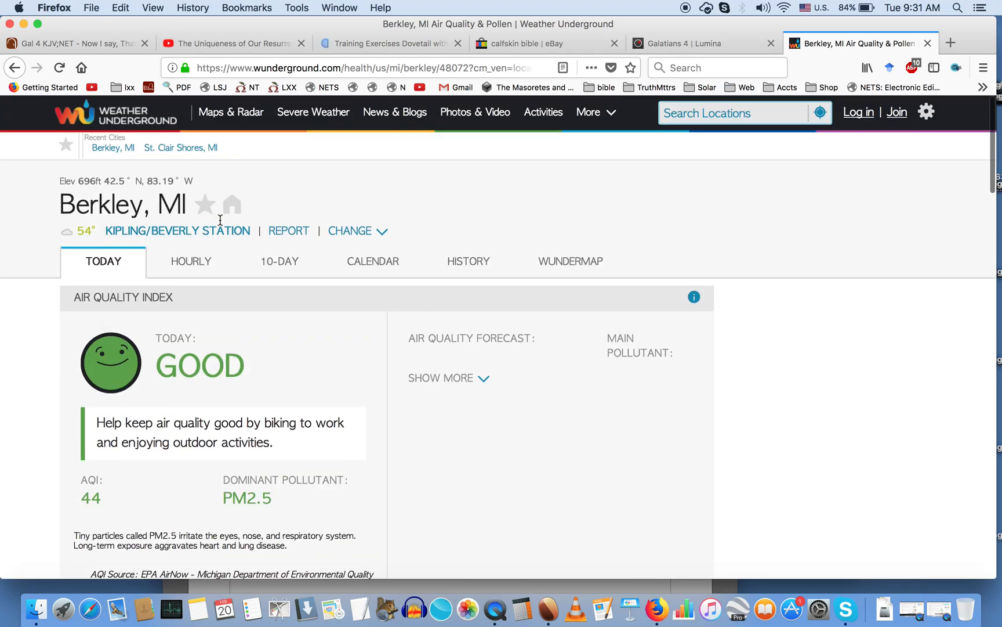
- Open Berkley's hourly forecast and scroll down through it
left_click(189, 261)
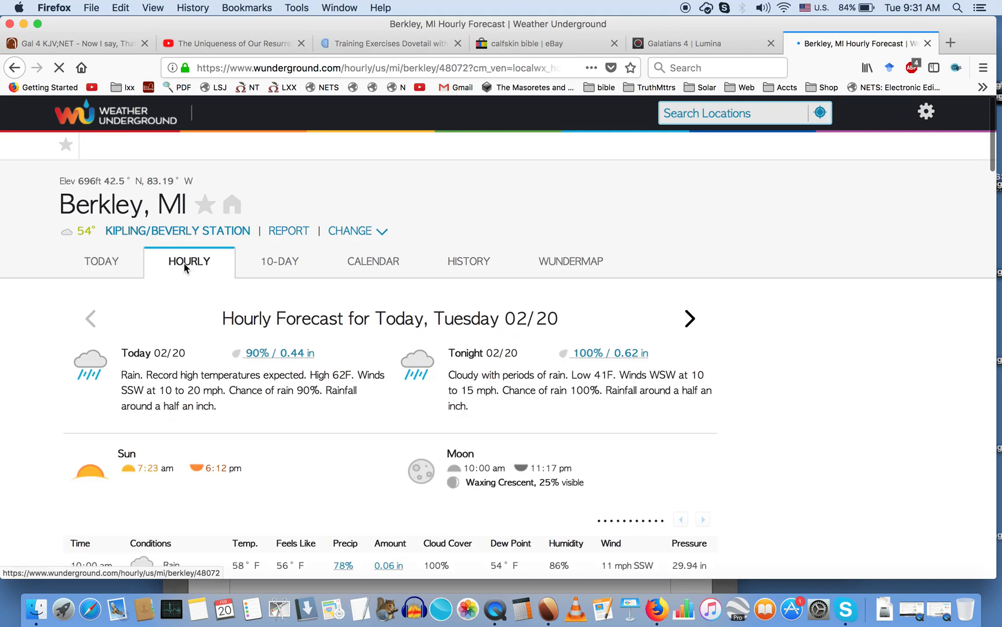
scroll("down", 3)
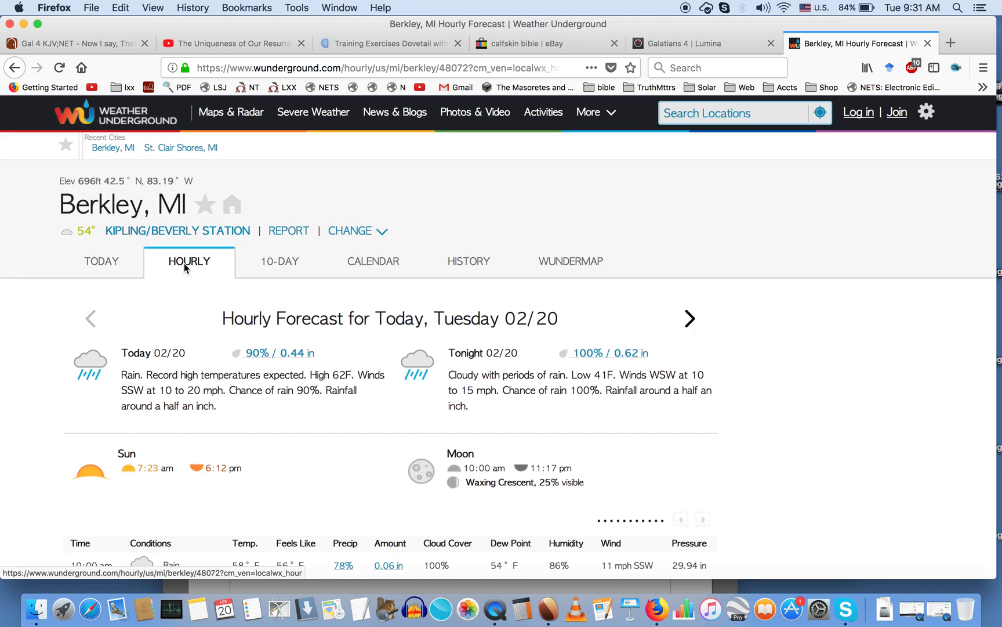
scroll("down", 3)
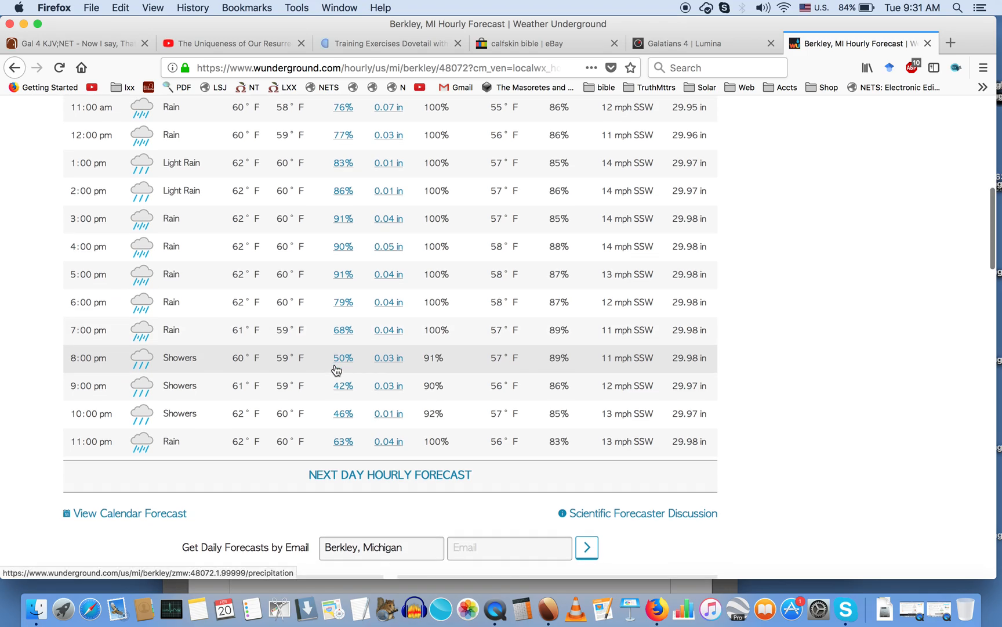
scroll("down", 3)
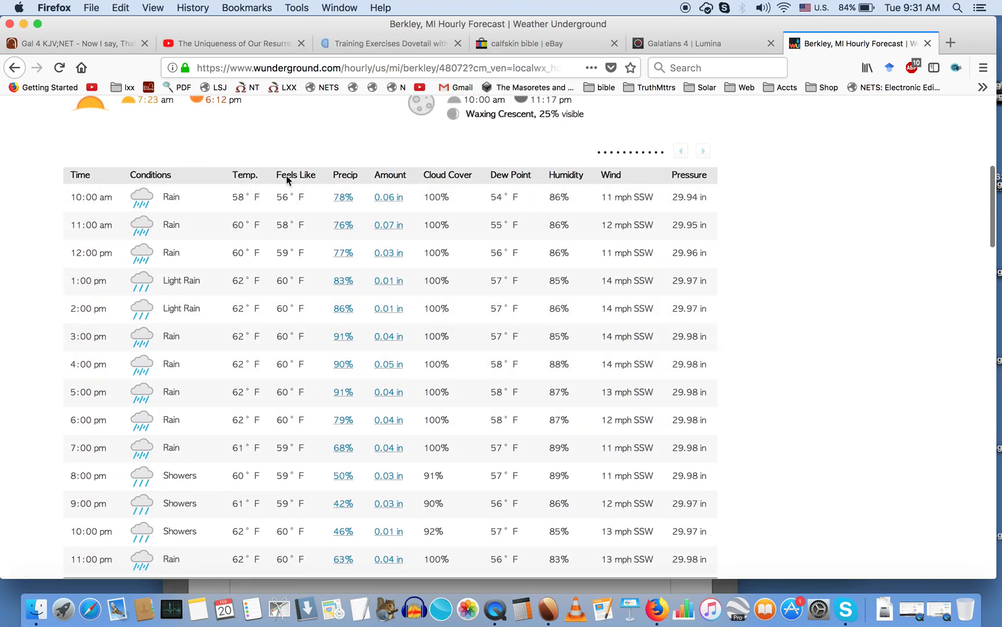
mouse_move(432, 183)
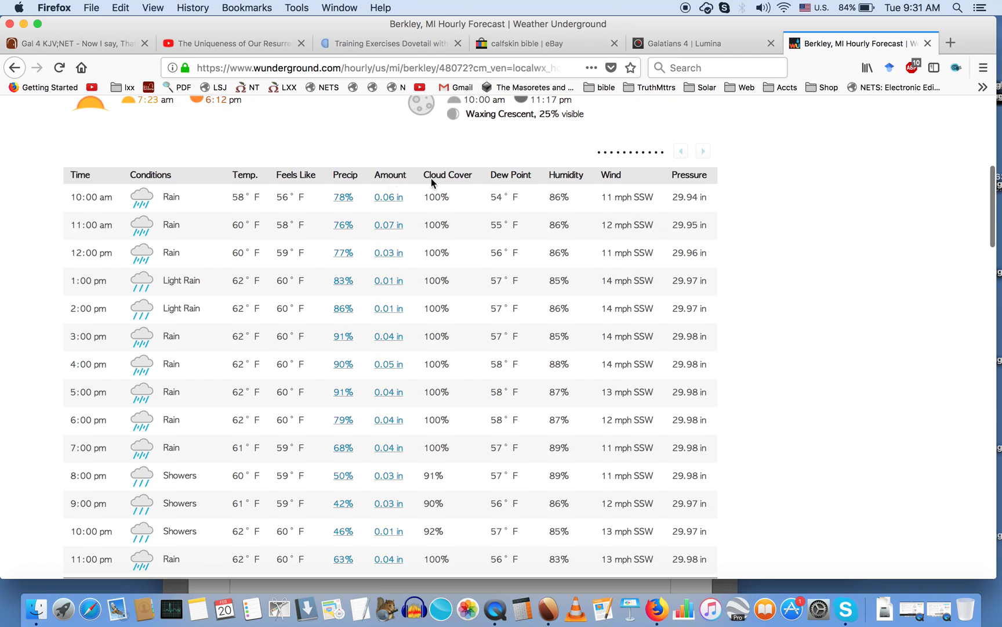
mouse_move(572, 186)
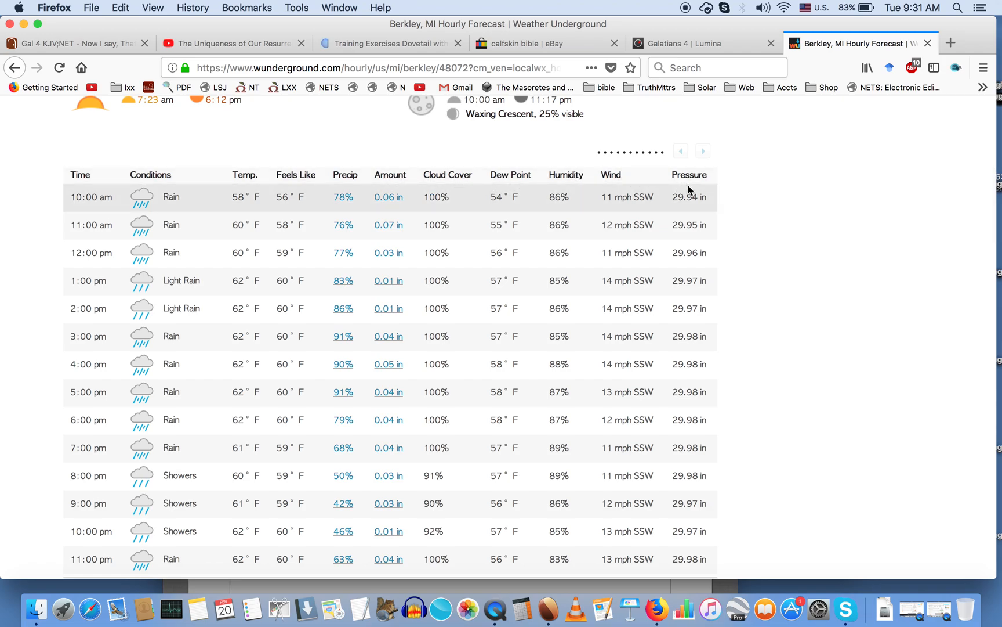
scroll("down", 3)
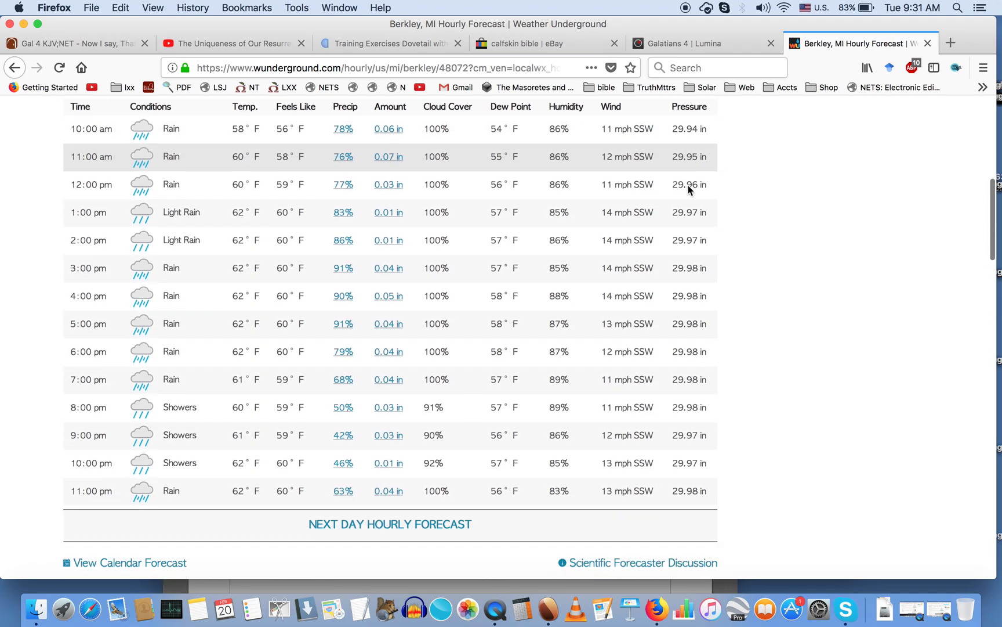
scroll("down", 3)
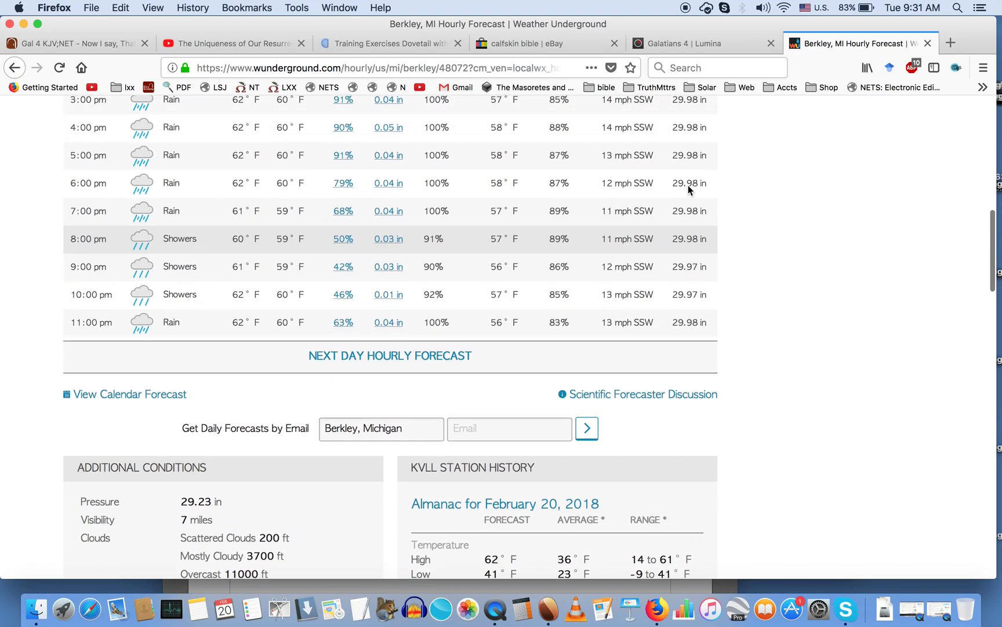
scroll("up", 3)
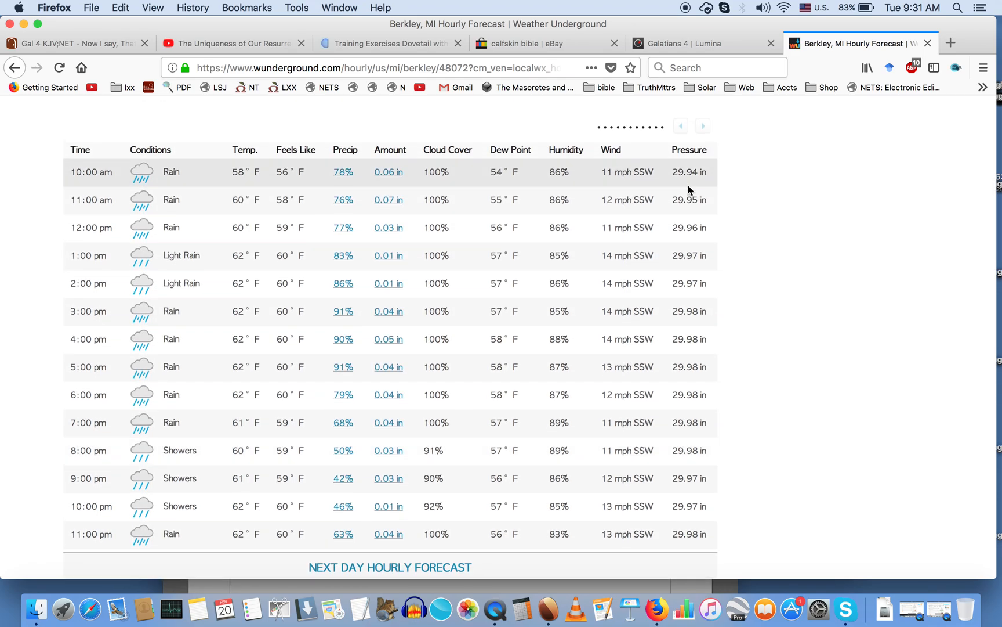
scroll("down", 3)
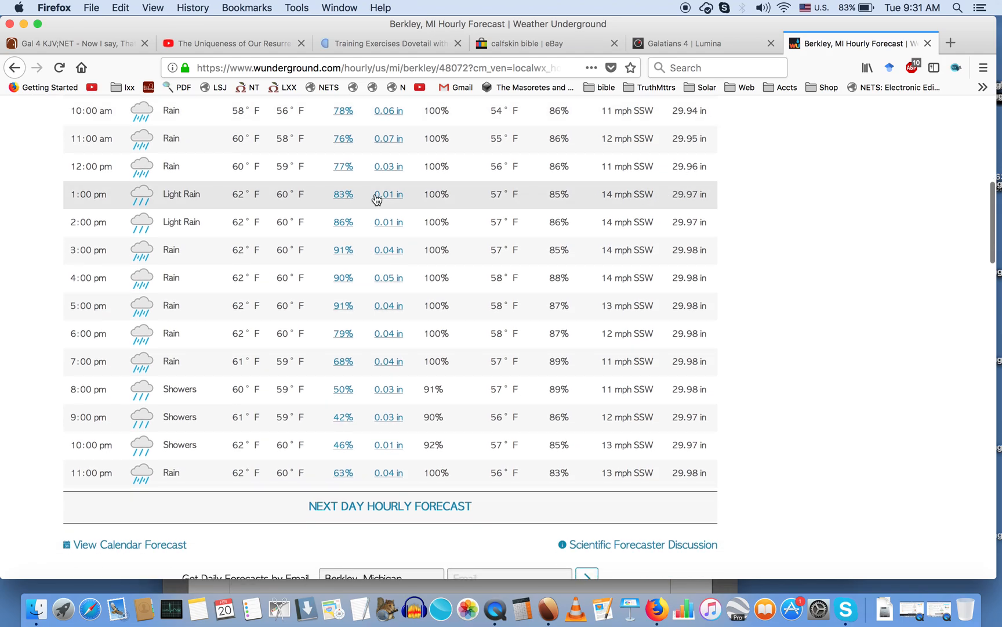
scroll("down", 3)
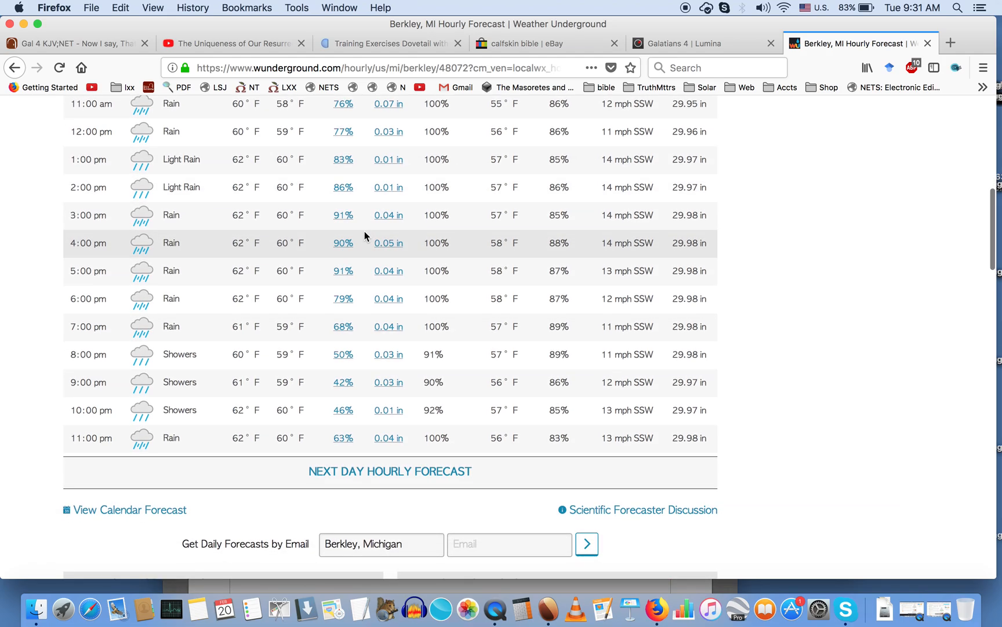
scroll("down", 3)
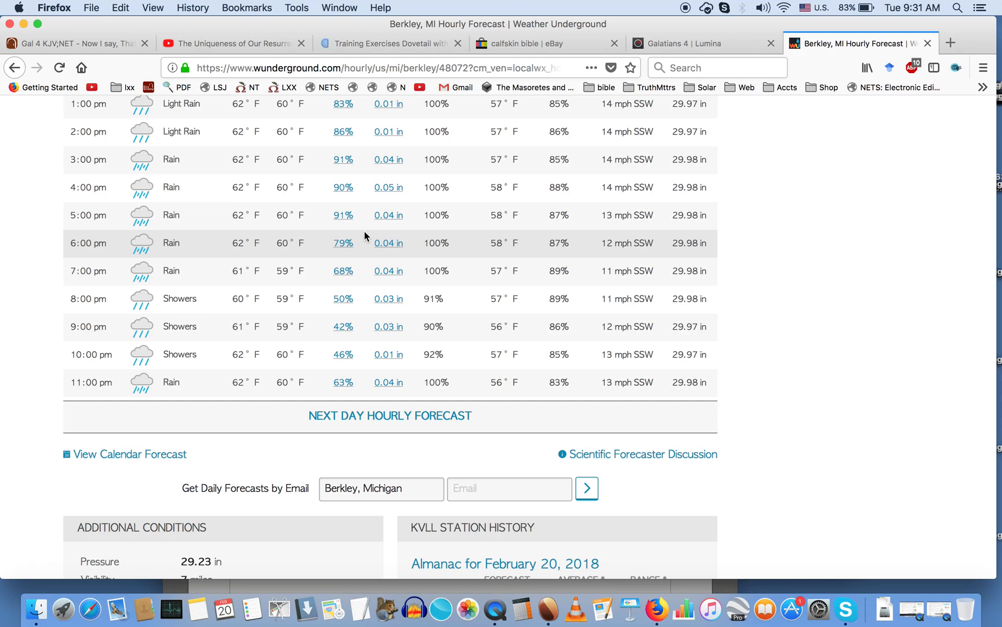
scroll("down", 3)
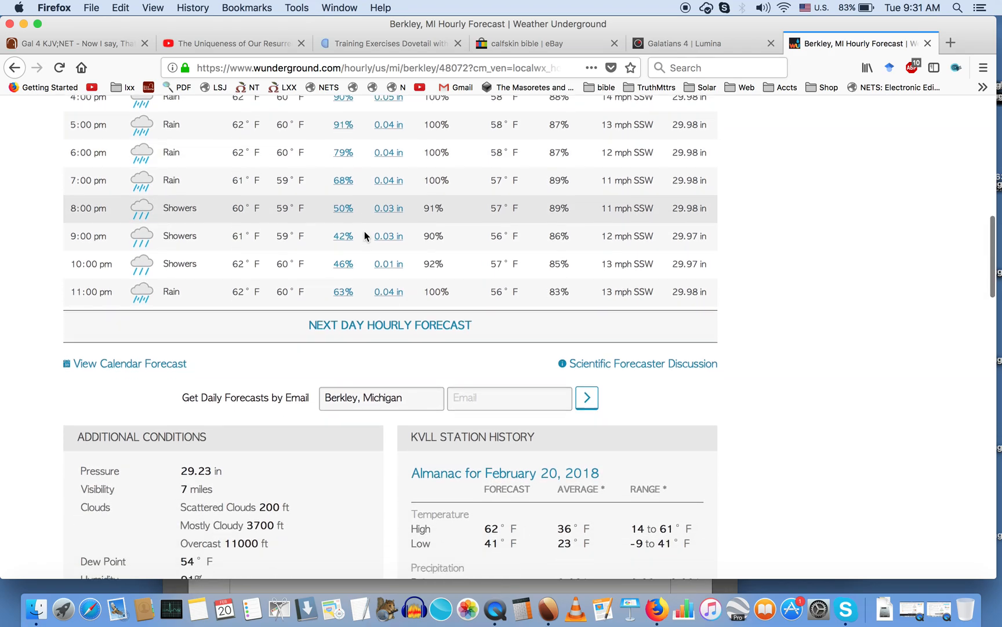
scroll("down", 3)
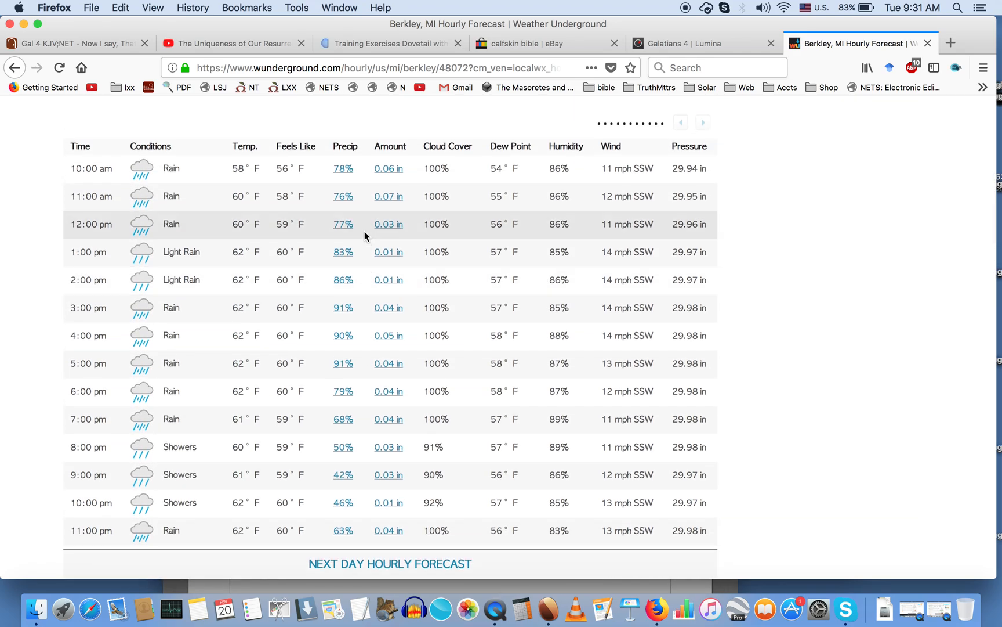
- Scroll down past the Day pressure chart, 29.23 to 29.94 in, toward Pollen
scroll("down", 3)
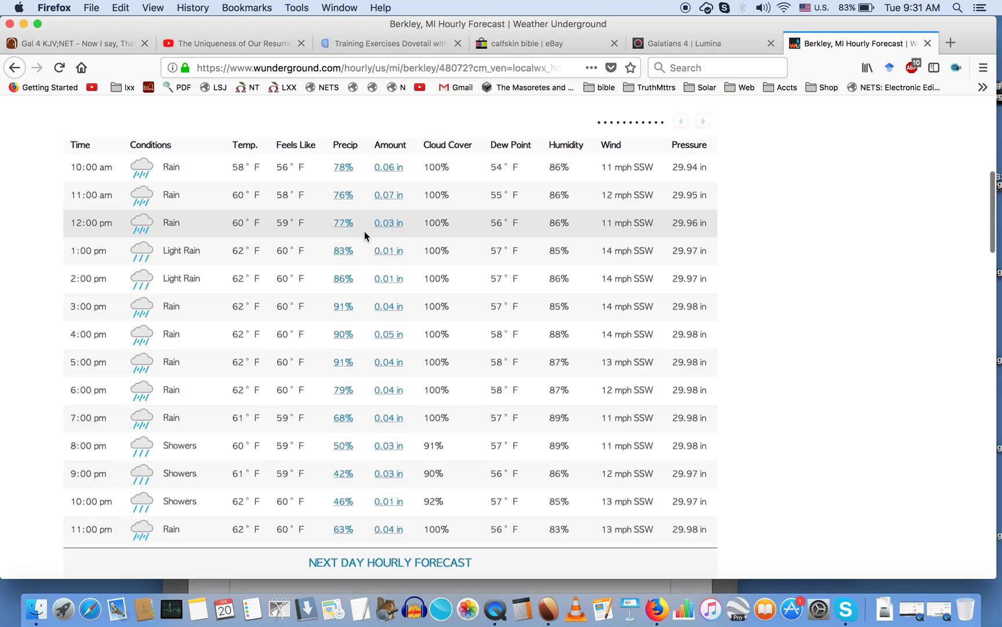
scroll("down", 3)
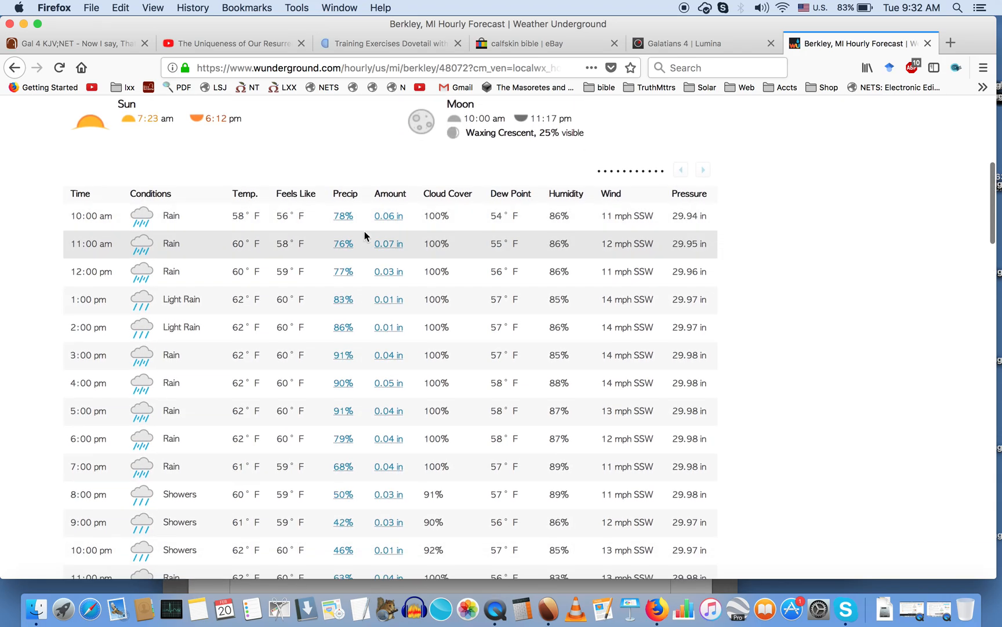
scroll("down", 3)
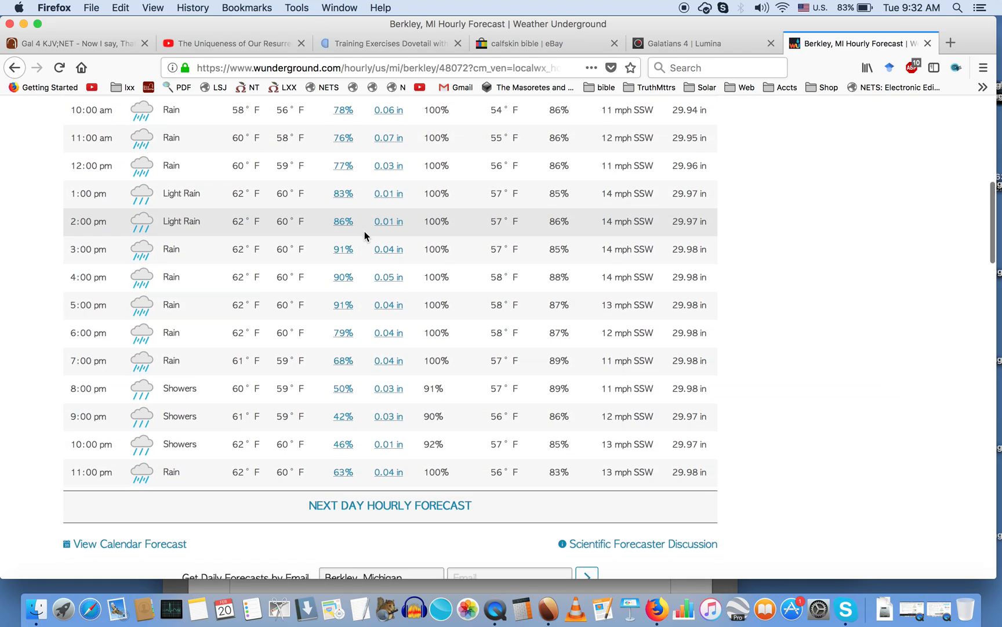
scroll("down", 3)
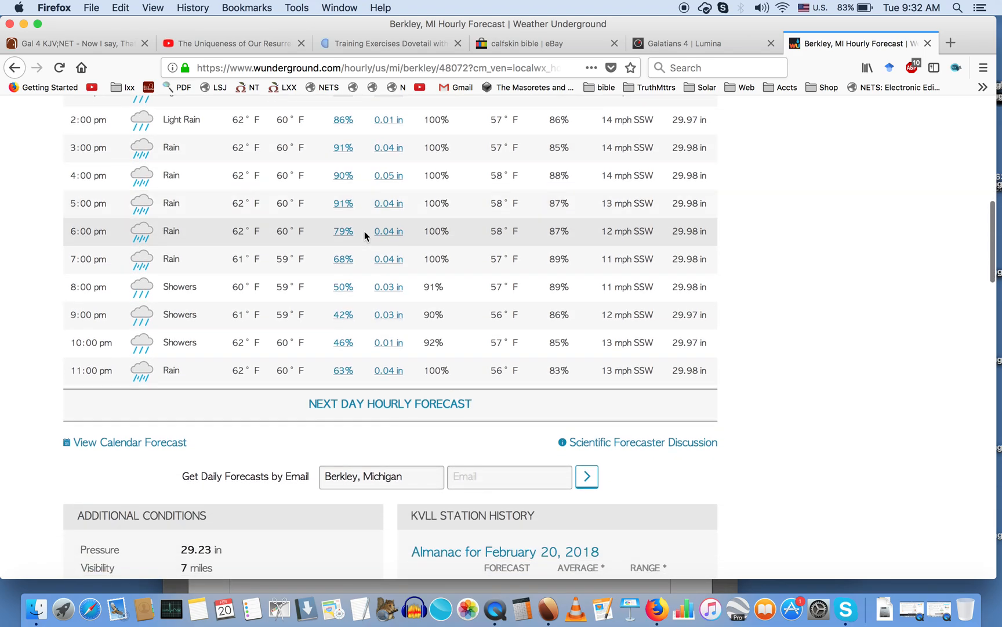
scroll("down", 3)
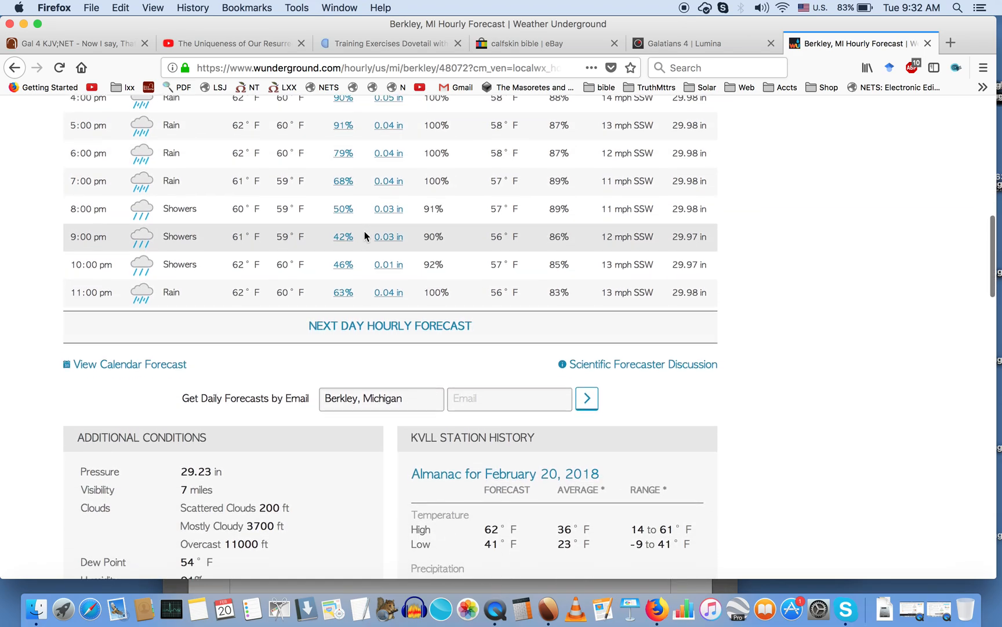
scroll("down", 3)
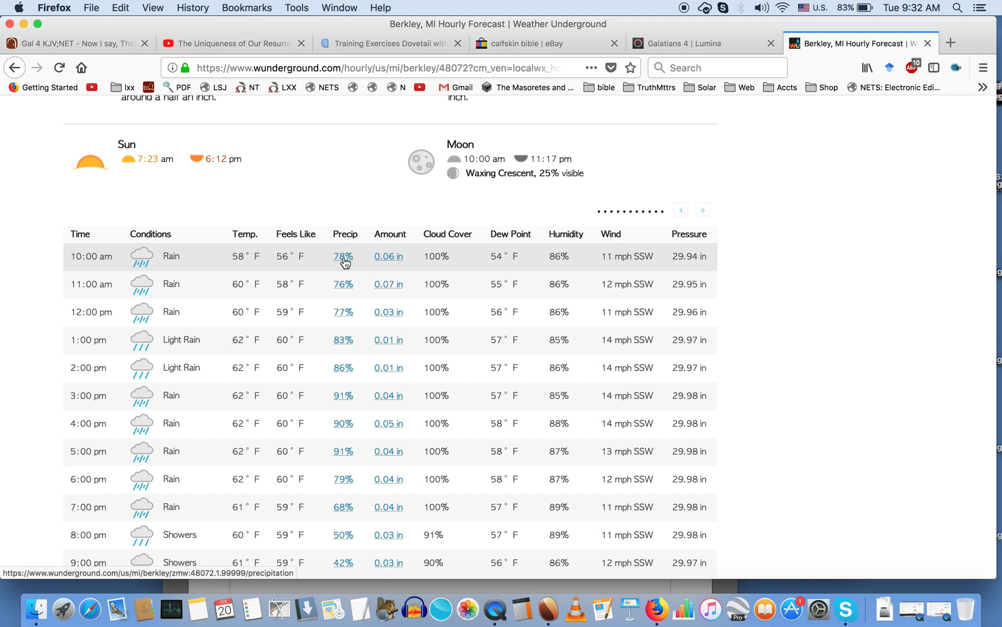
mouse_move(399, 265)
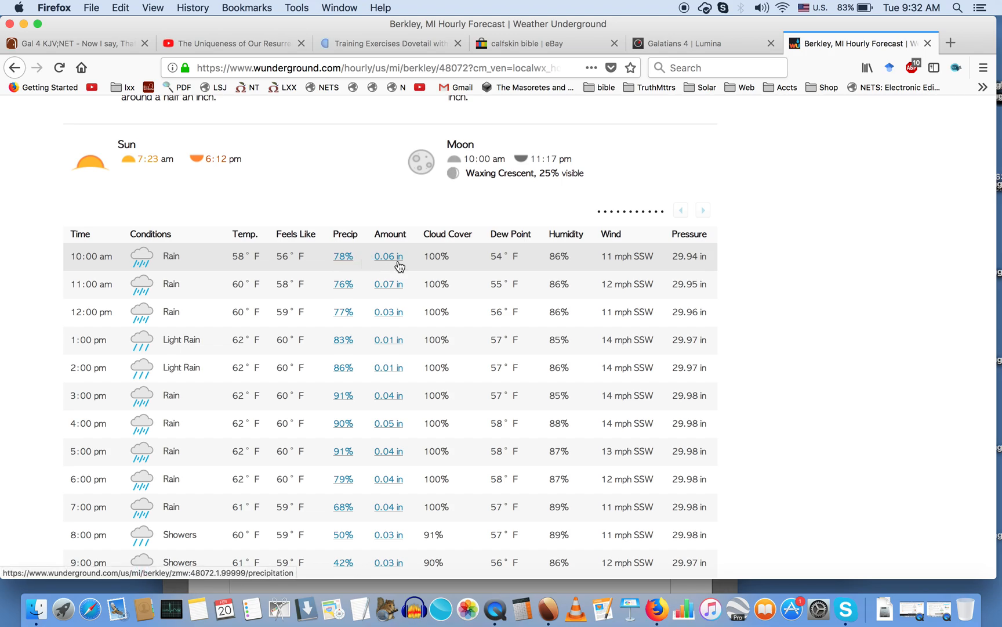
scroll("down", 3)
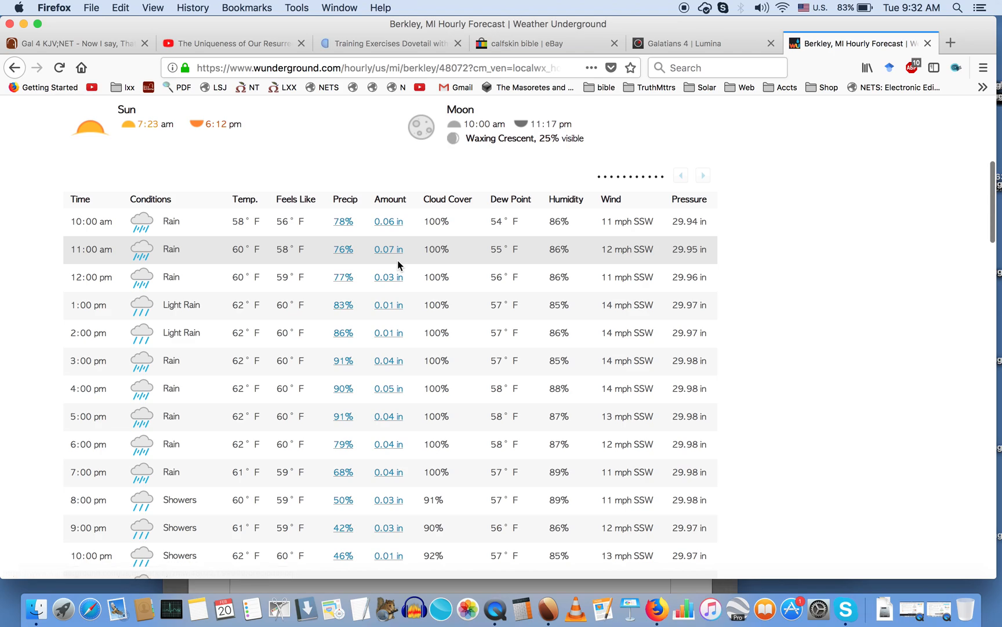
scroll("down", 3)
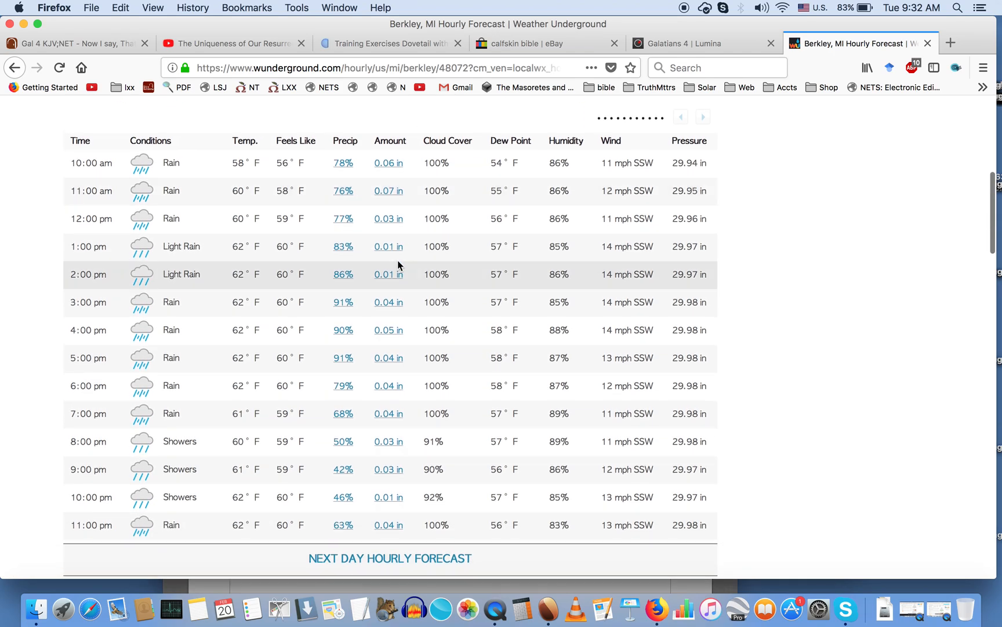
scroll("down", 3)
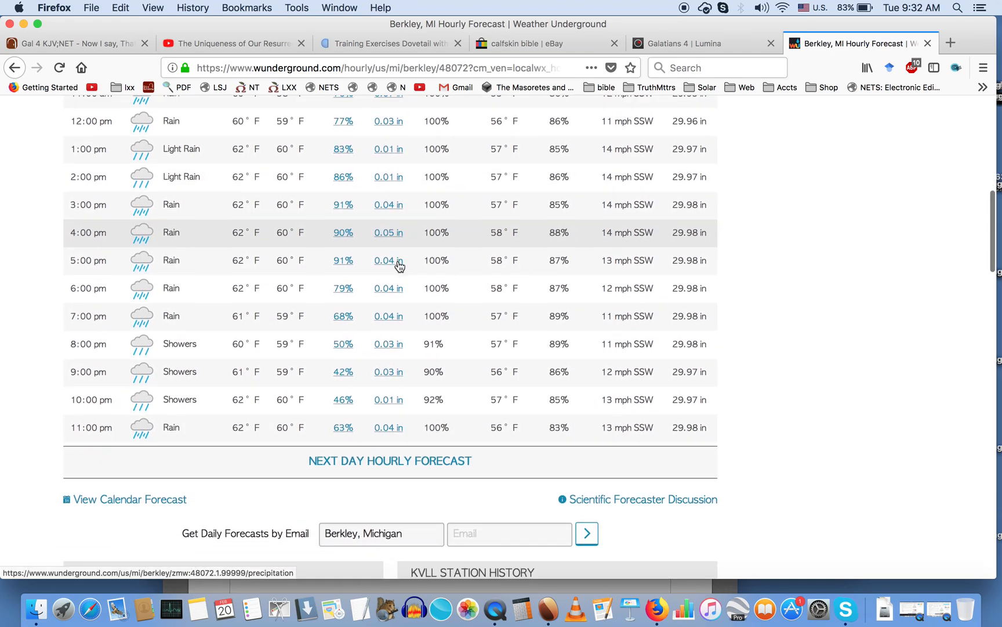
scroll("down", 3)
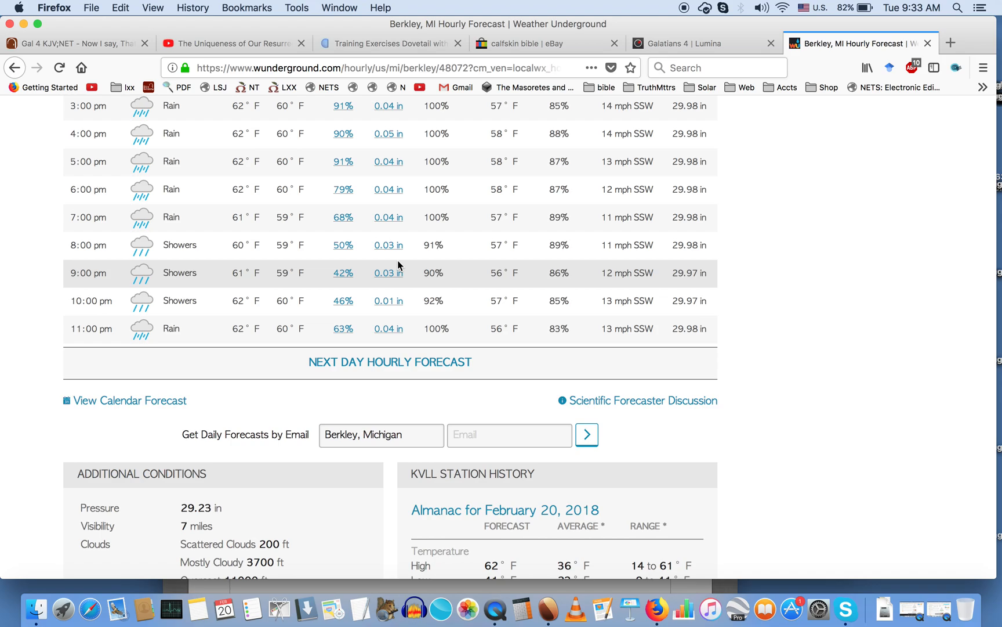
scroll("down", 3)
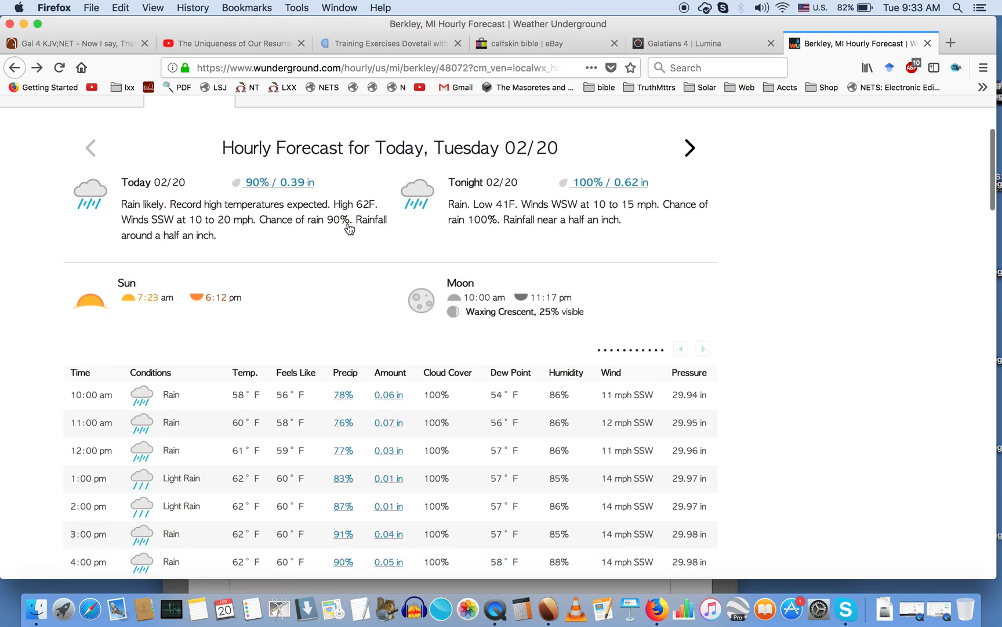
scroll("down", 3)
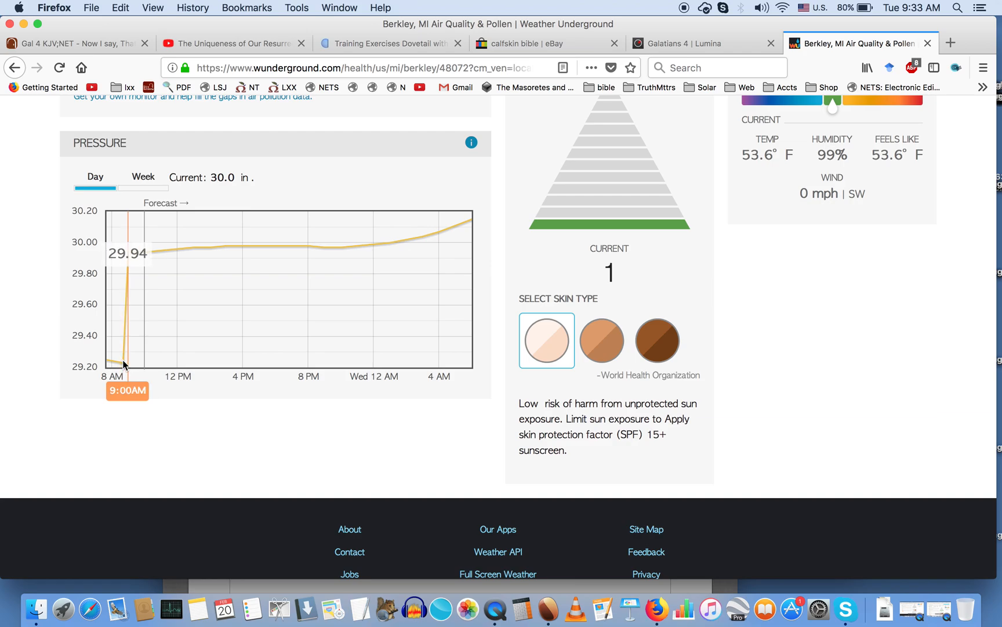
mouse_move(120, 366)
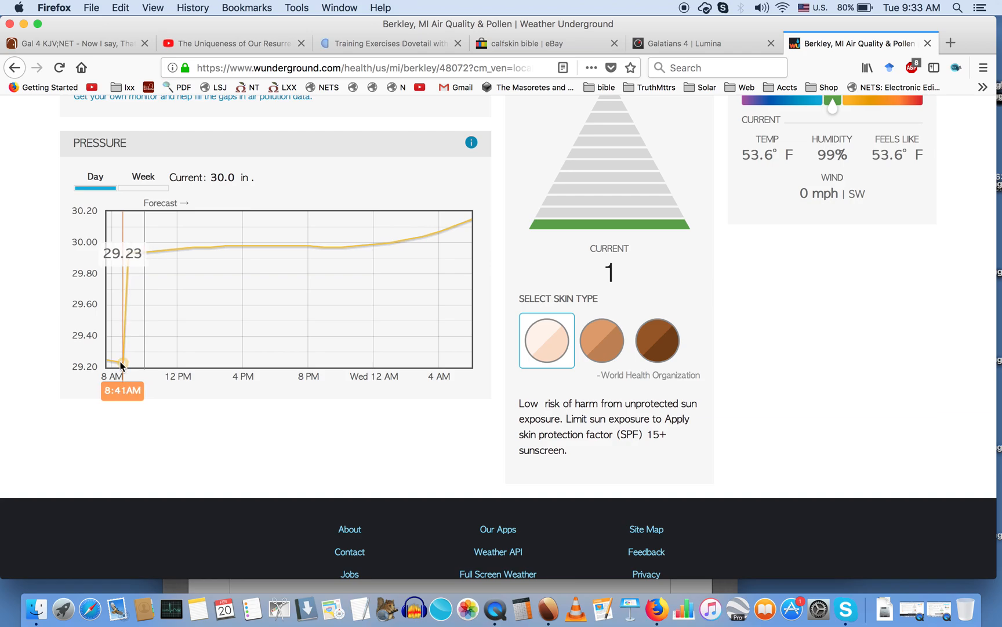
mouse_move(128, 365)
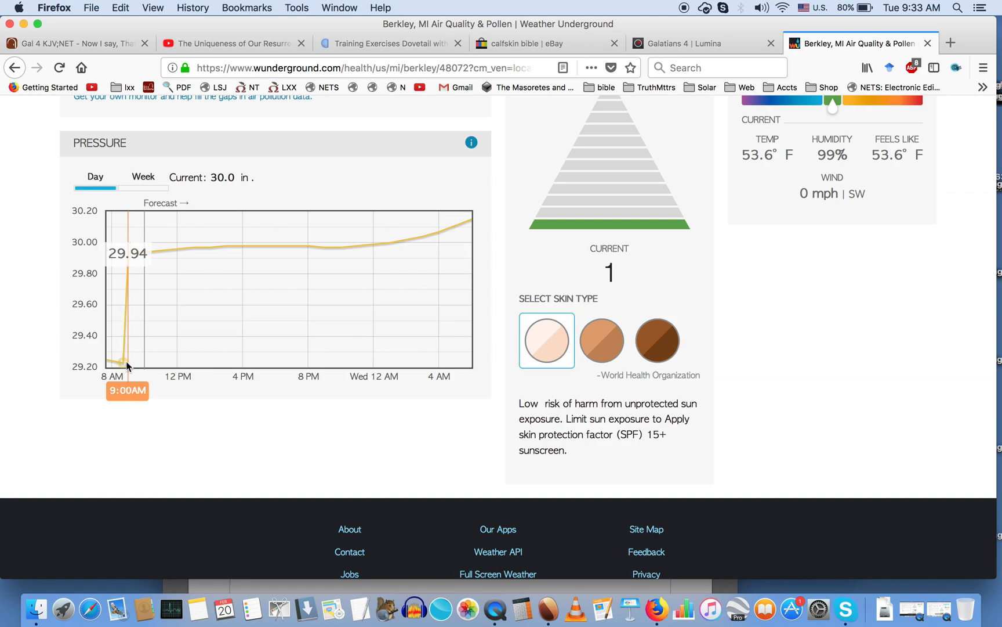
mouse_move(121, 365)
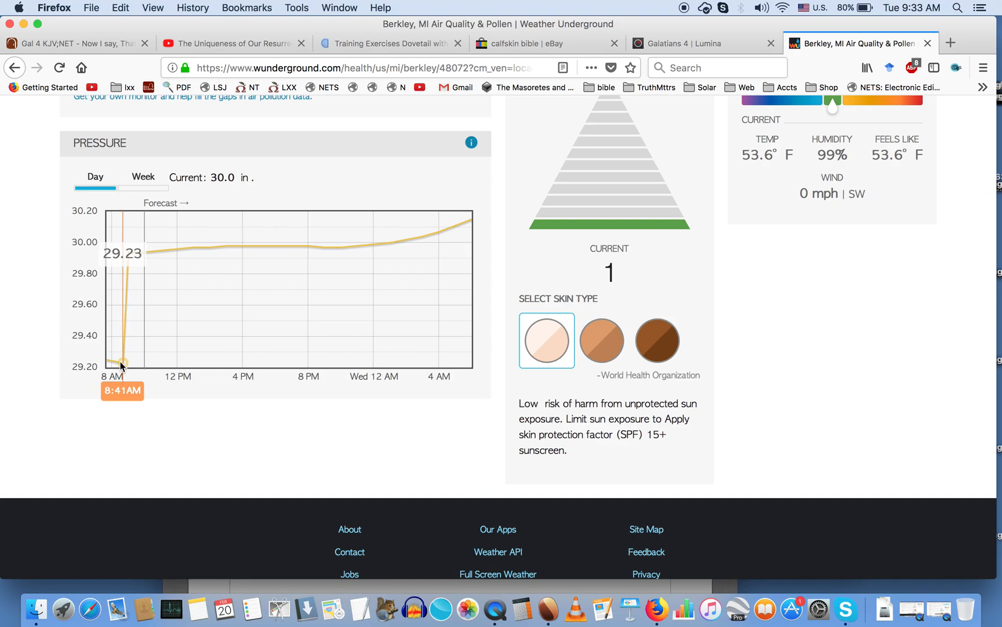
mouse_move(126, 365)
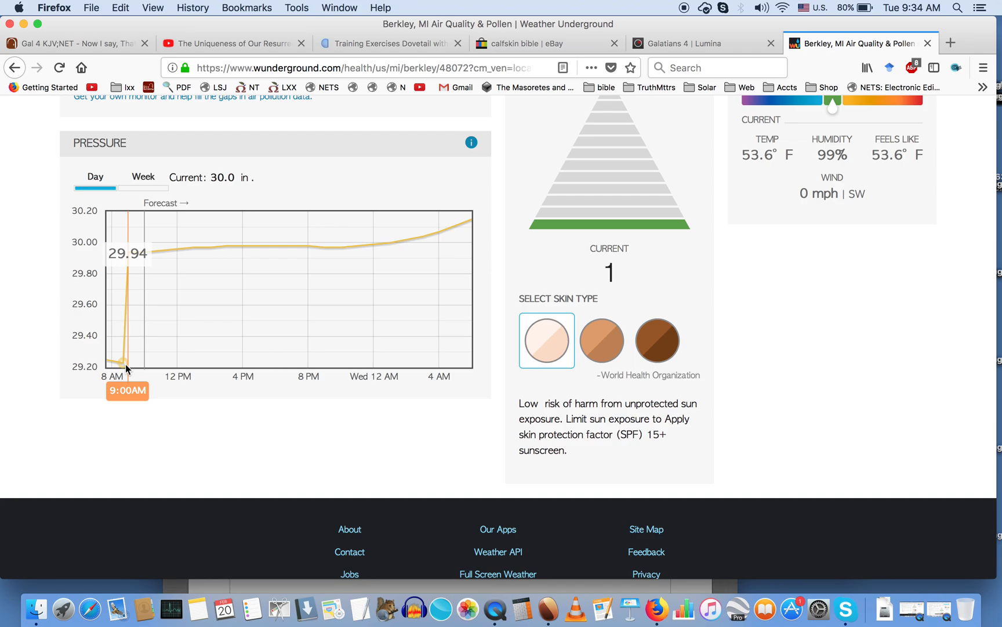
mouse_move(121, 369)
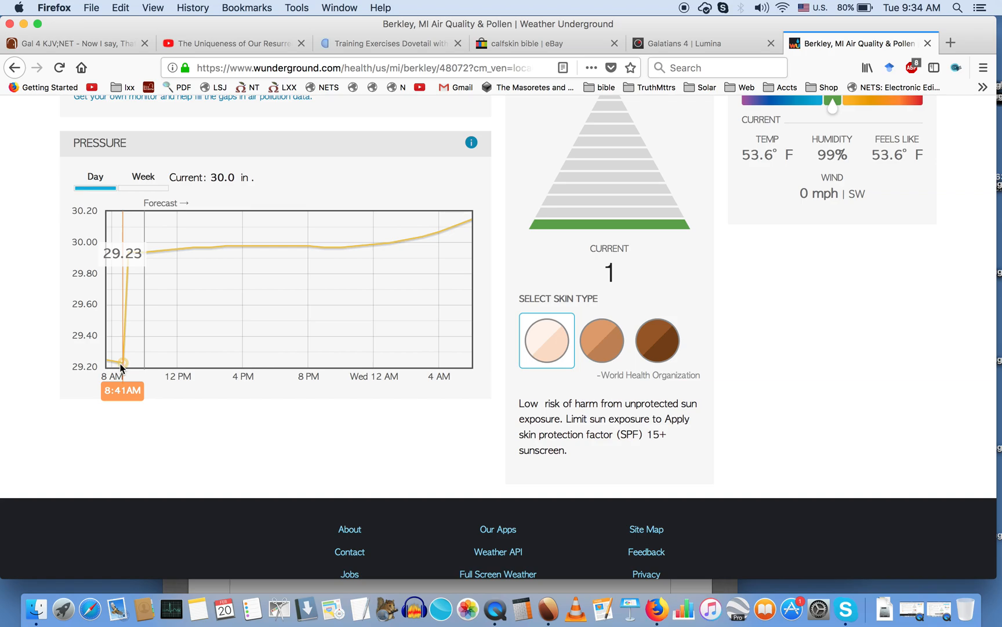
mouse_move(129, 363)
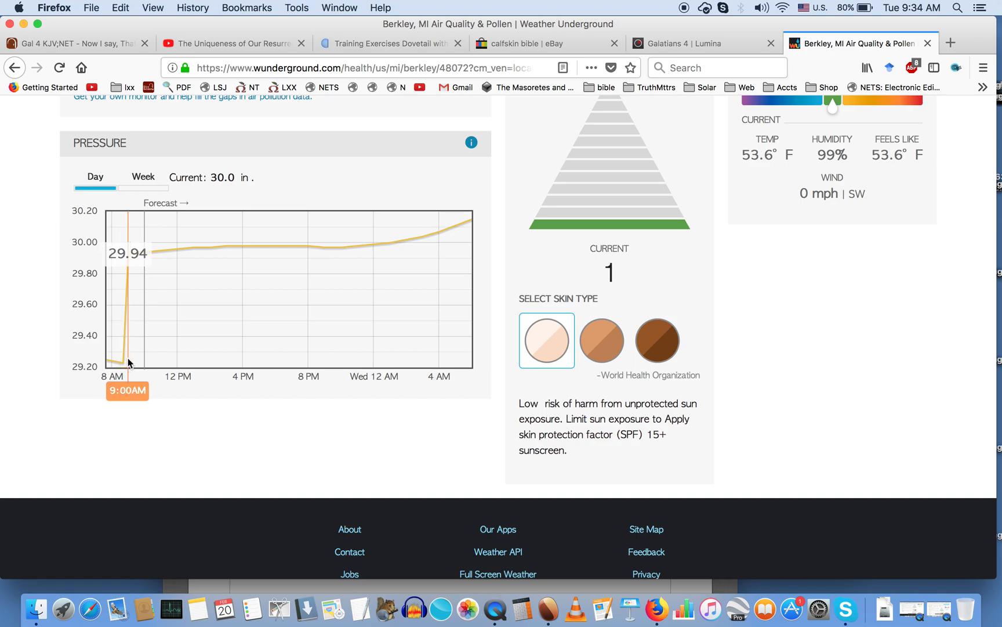
mouse_move(123, 361)
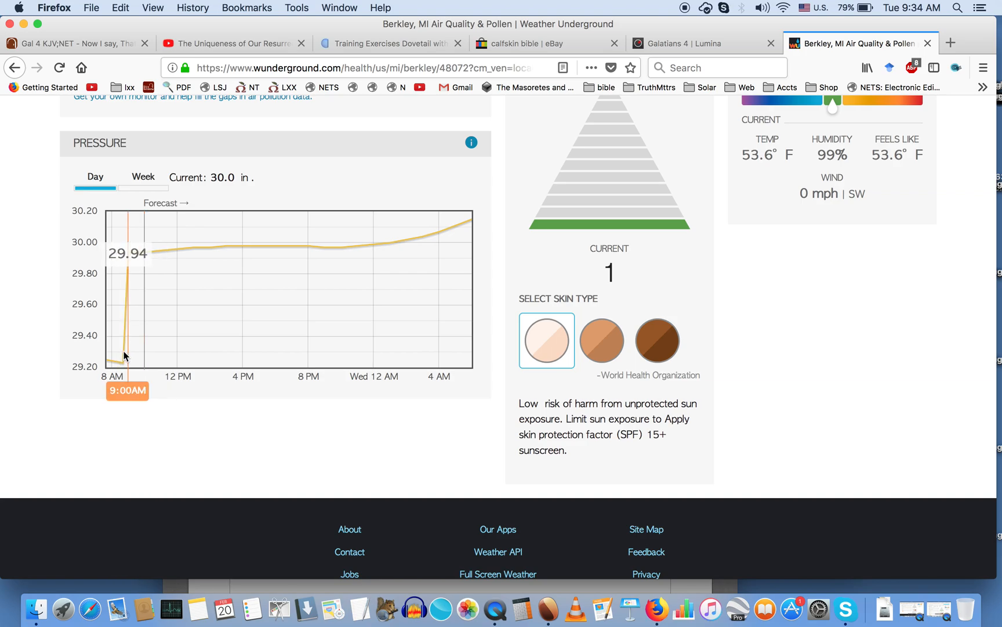
mouse_move(121, 356)
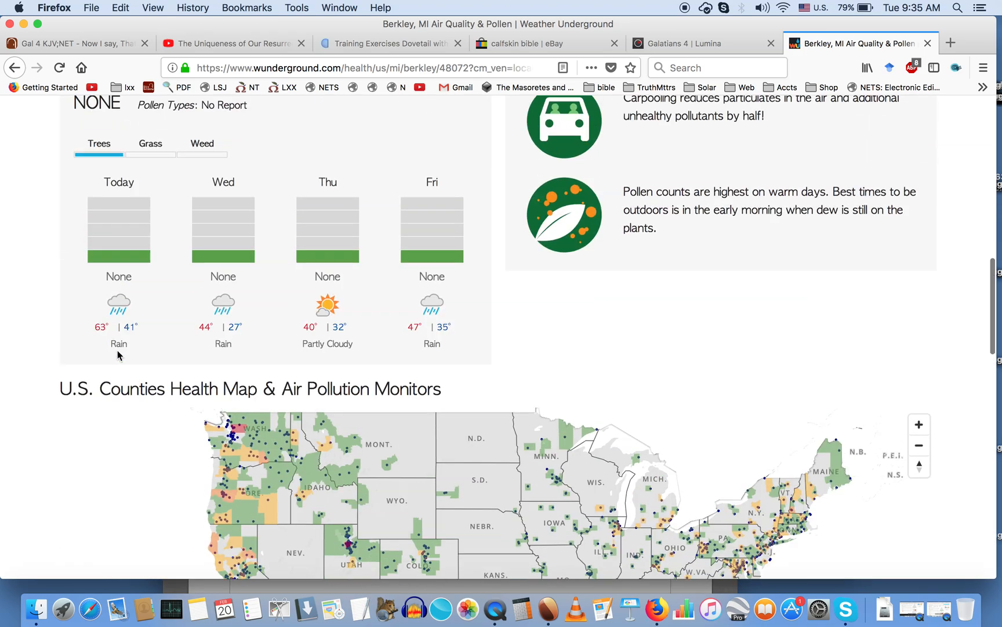
- Return to Berkley's Today forecast (53°F, cloudy) and scroll toward Additional Conditions
scroll("up", 3)
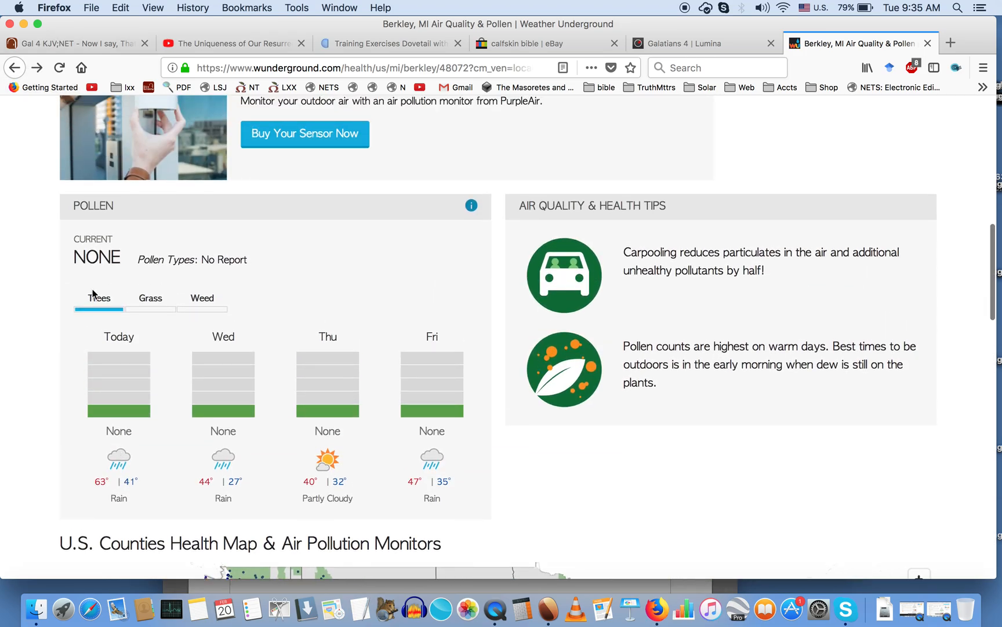
left_click(58, 67)
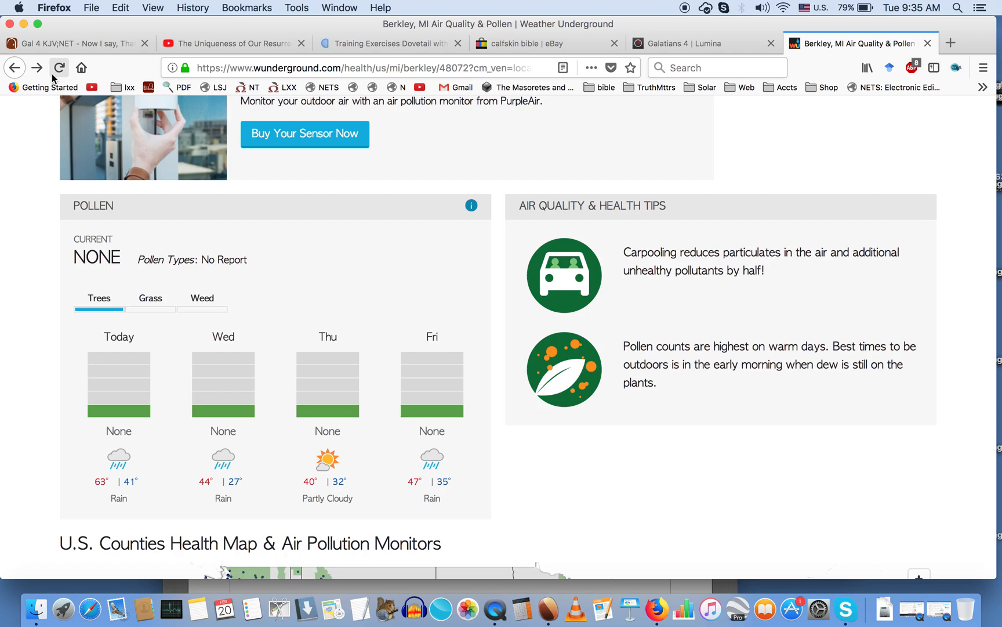
scroll("down", 3)
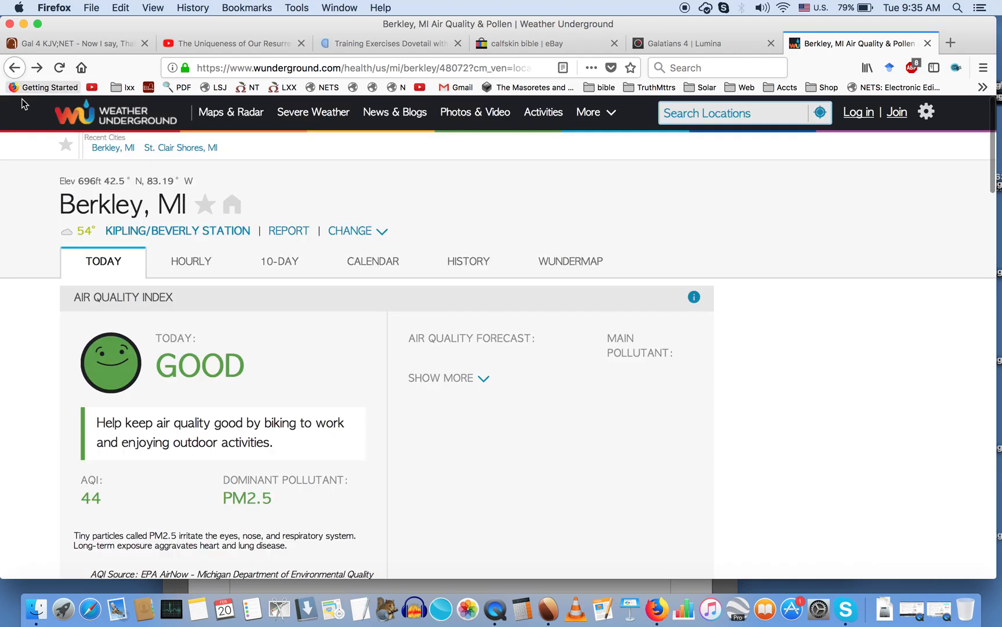
scroll("down", 3)
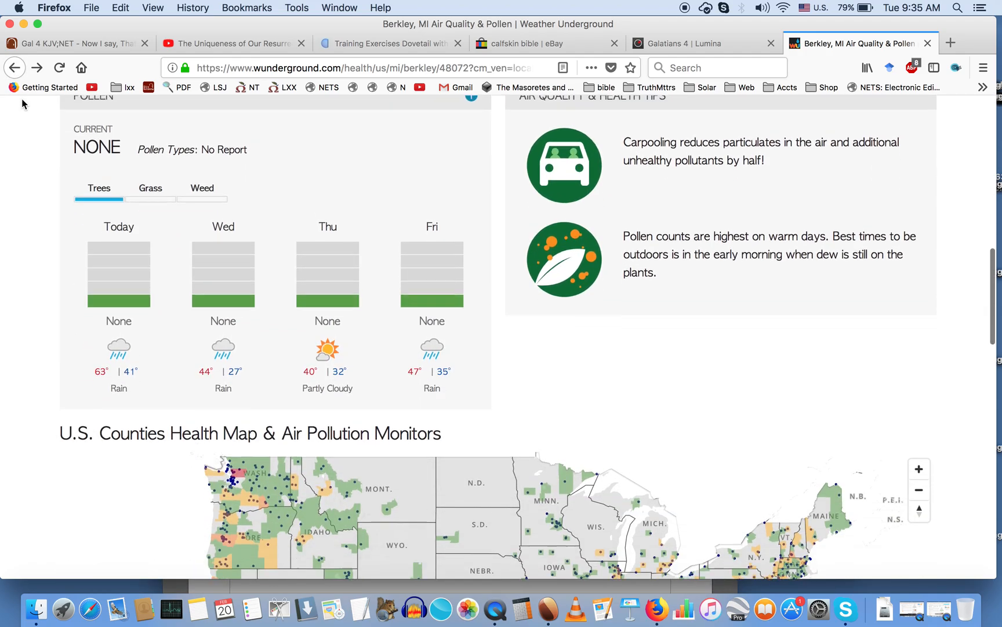
scroll("up", 3)
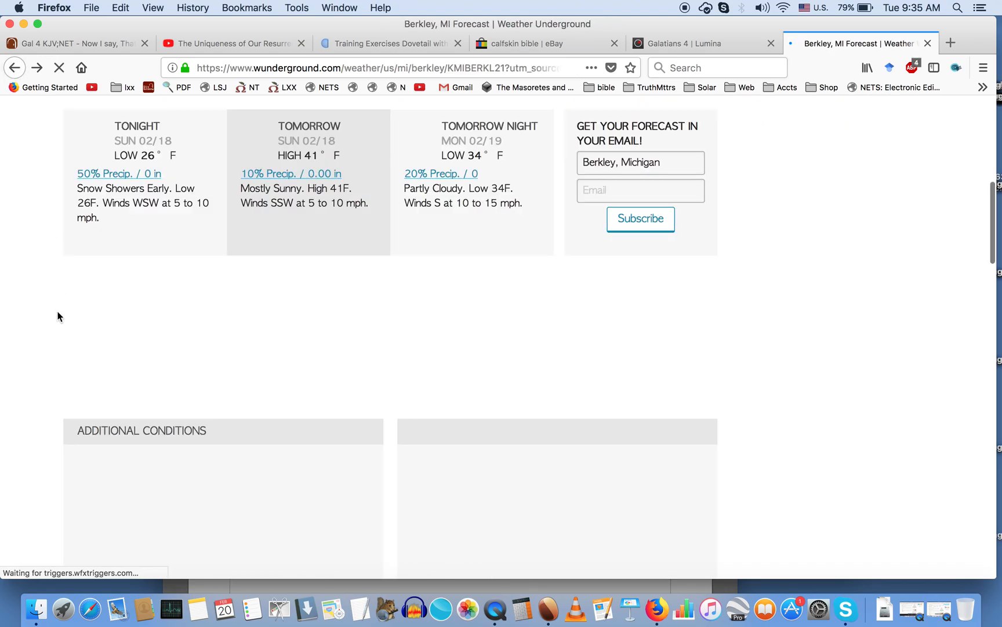
scroll("down", 3)
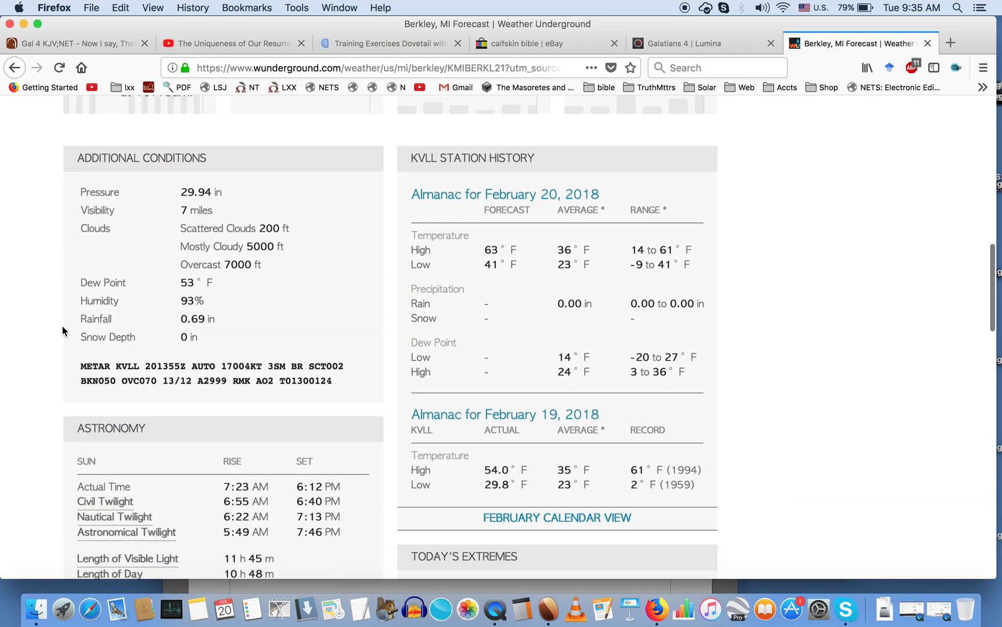
scroll("down", 3)
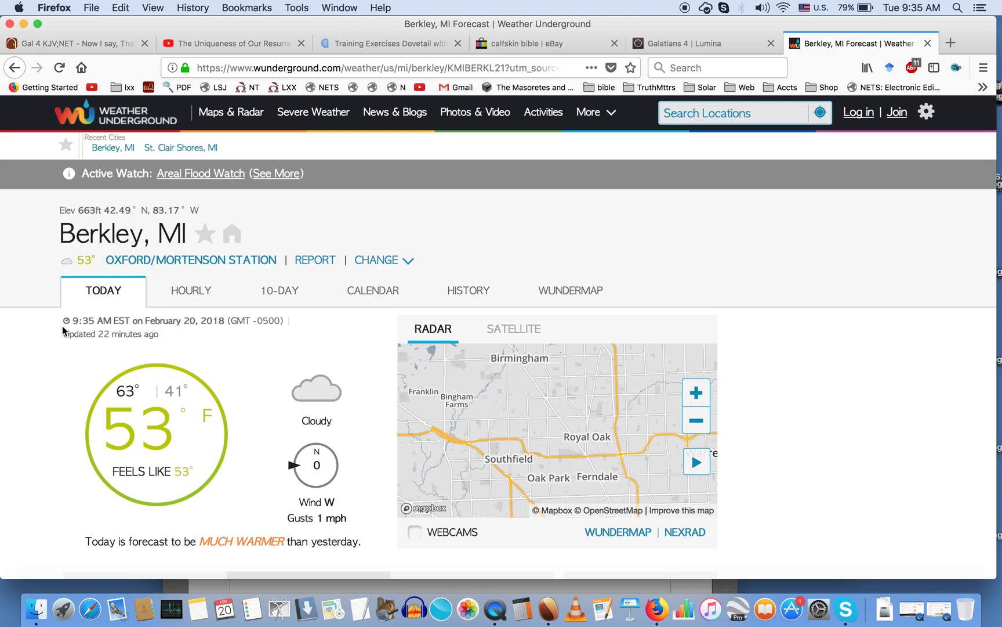
mouse_move(125, 407)
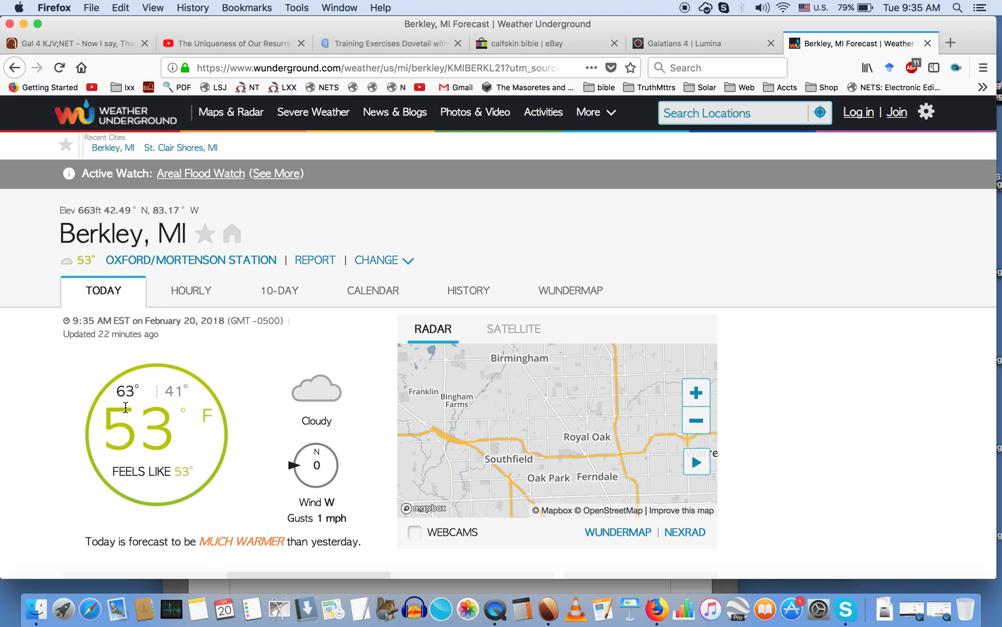
mouse_move(156, 430)
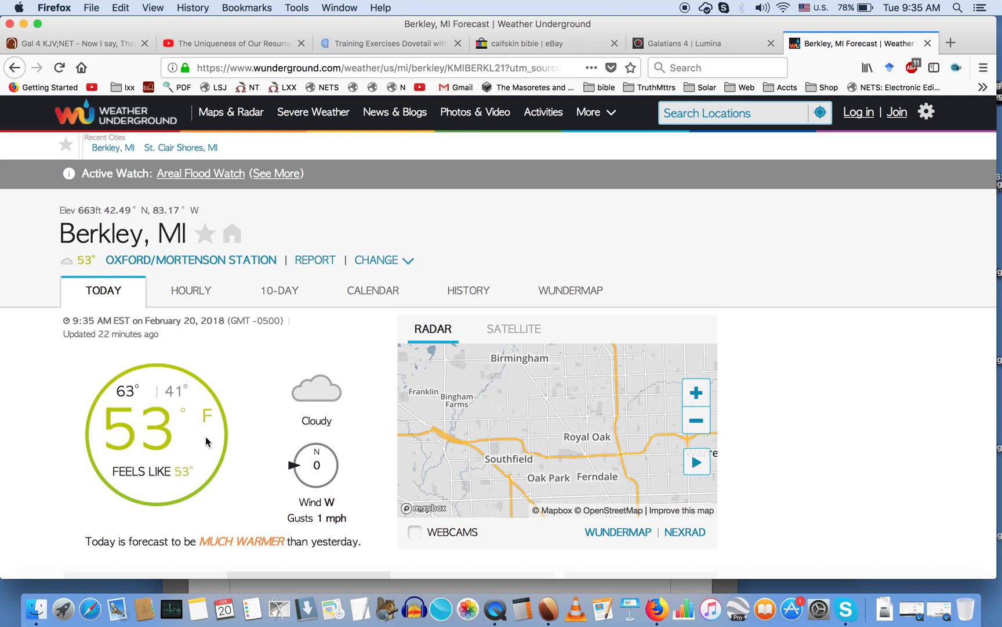
mouse_move(154, 570)
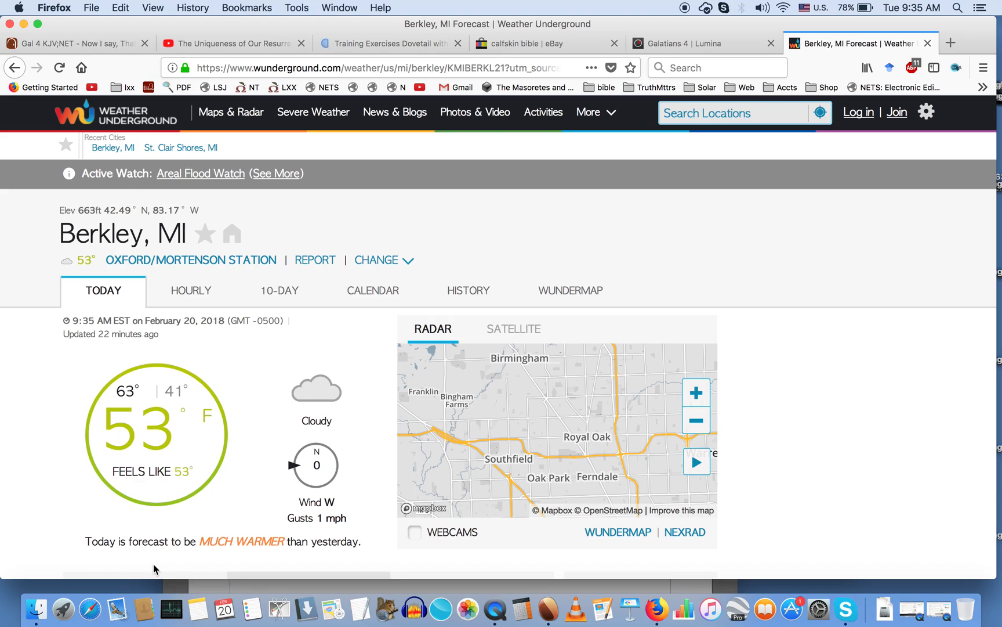
mouse_move(365, 518)
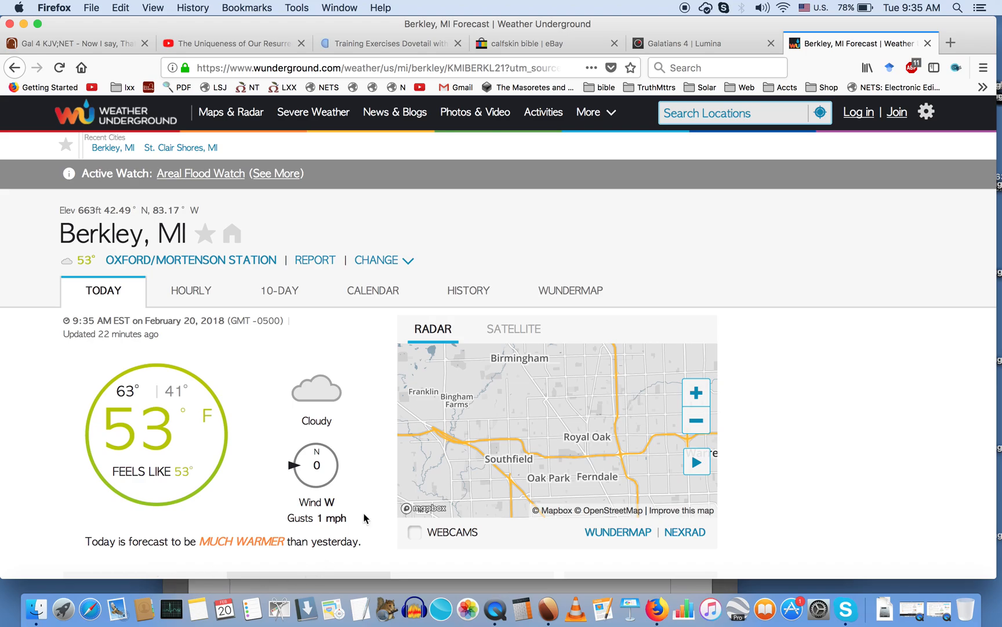
scroll("down", 3)
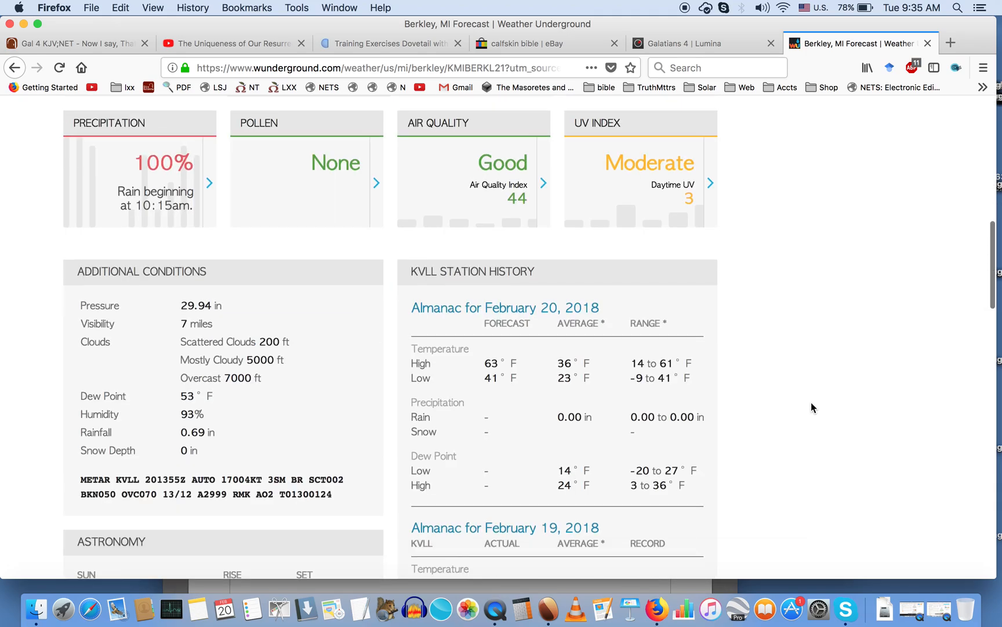
scroll("down", 3)
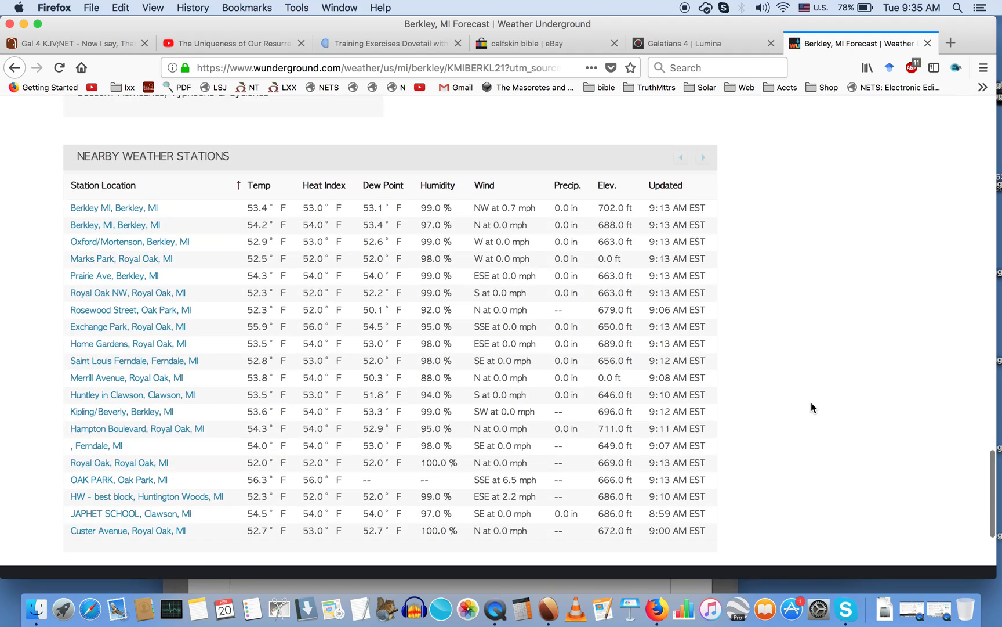
scroll("up", 3)
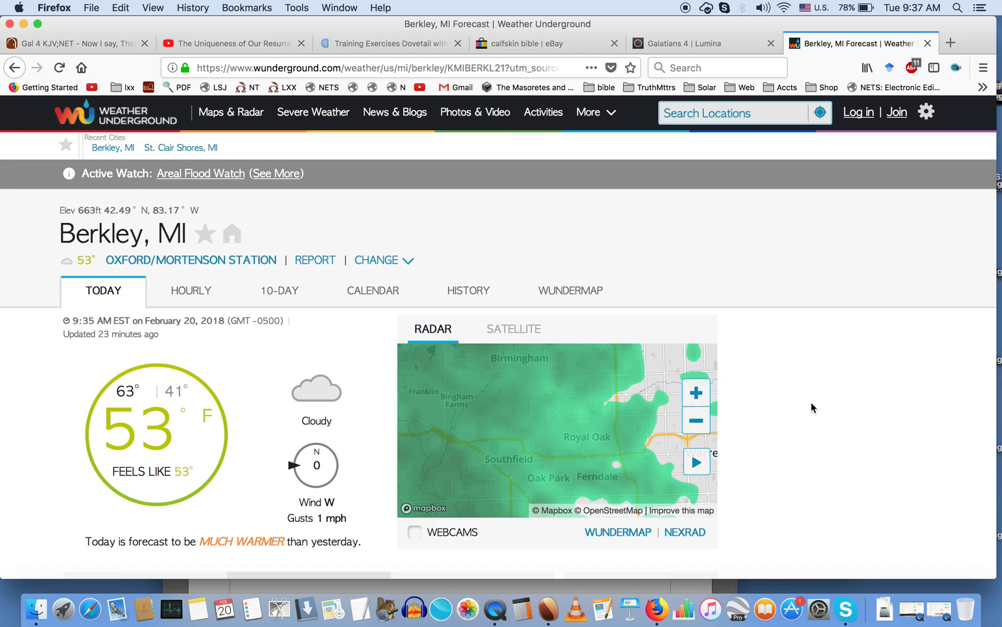
scroll("down", 3)
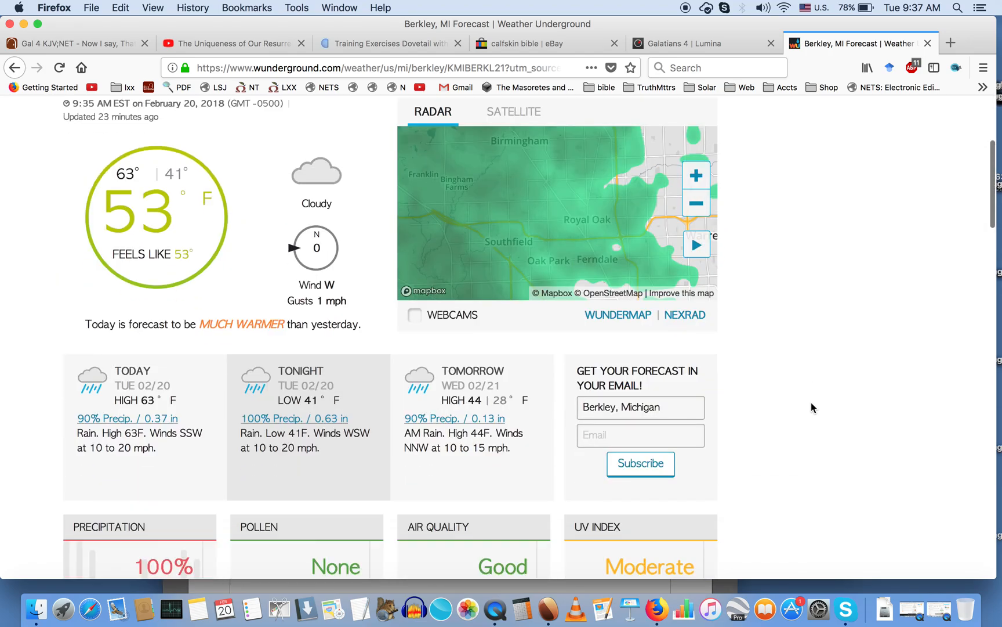
scroll("down", 3)
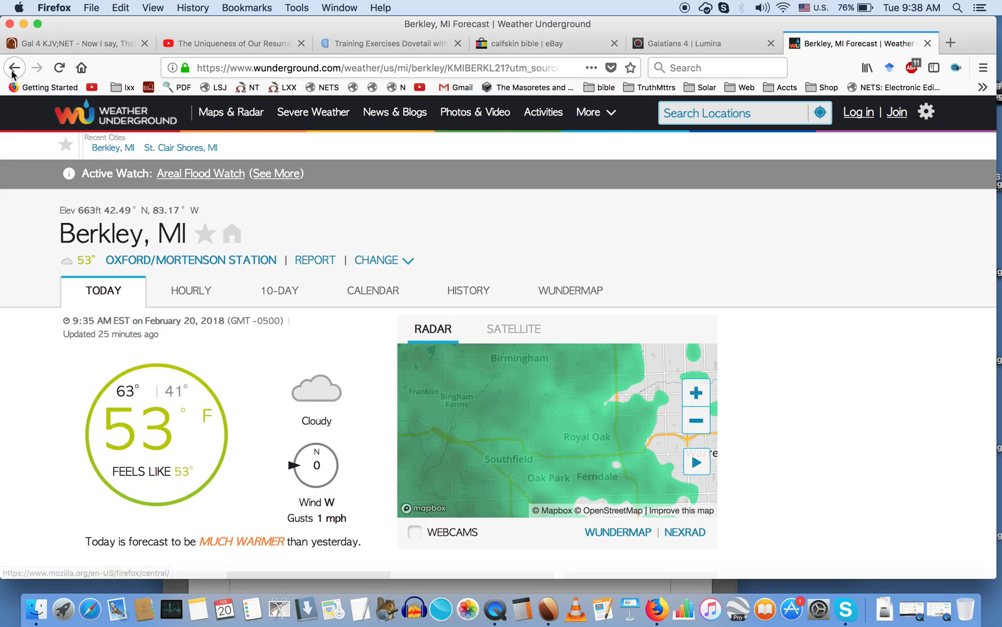
- Scroll down the Air Quality & Pollen page to the PM2.5 scale and Fraser monitors
scroll("down", 3)
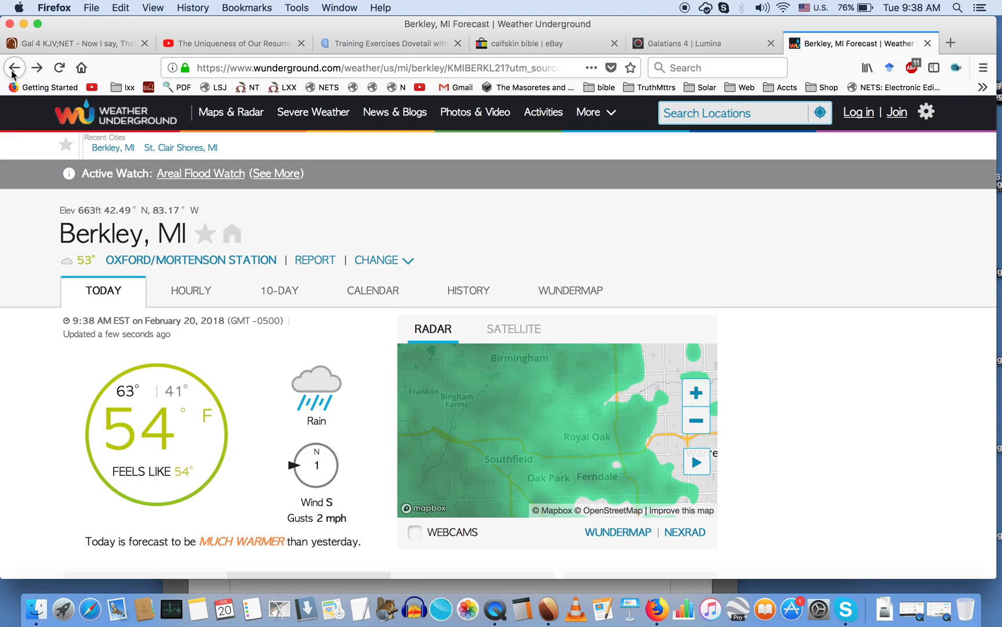
scroll("down", 3)
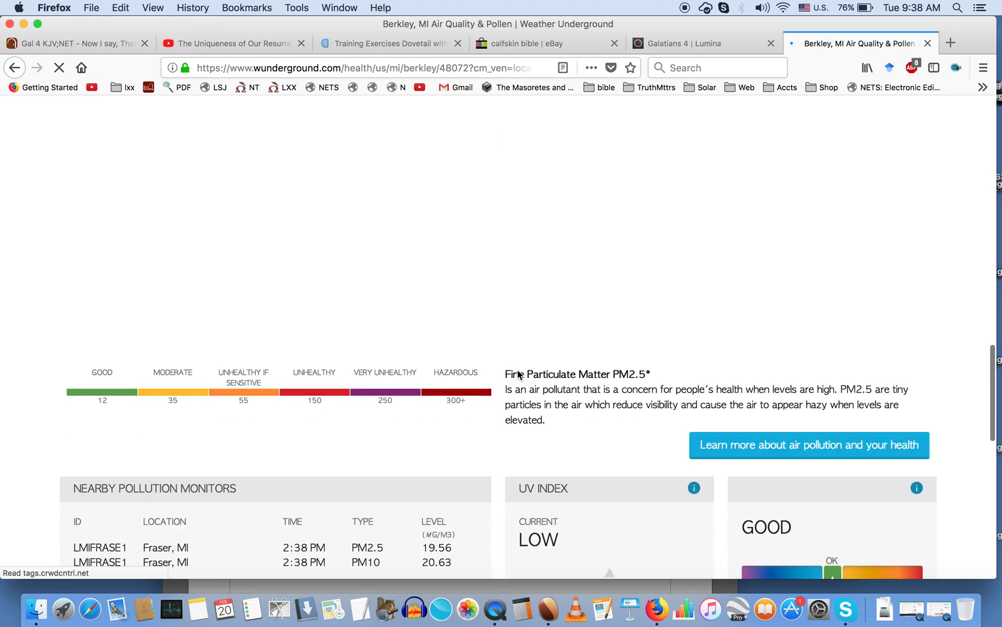
scroll("down", 3)
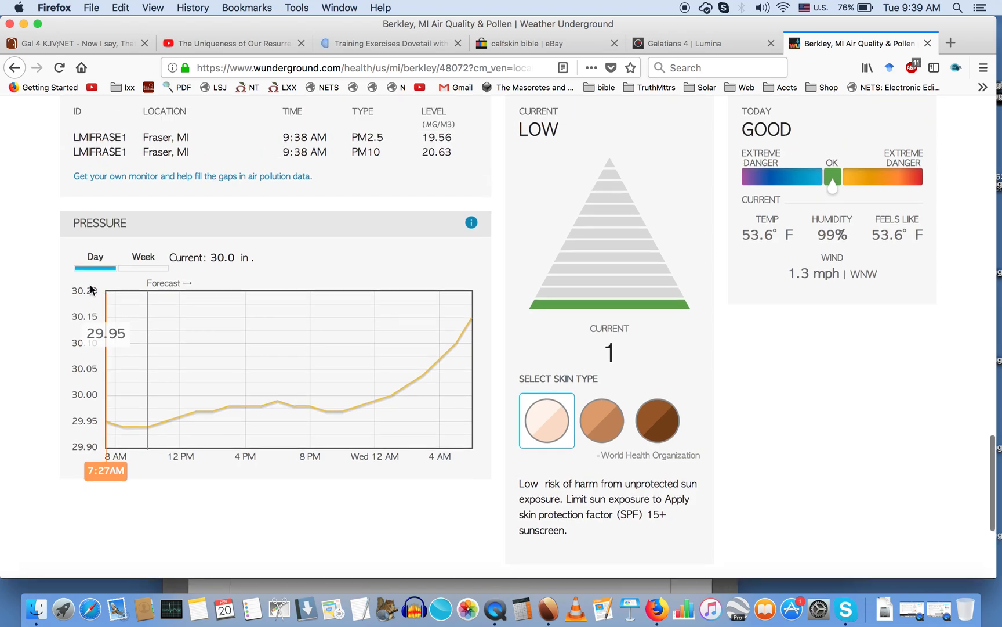
mouse_move(115, 299)
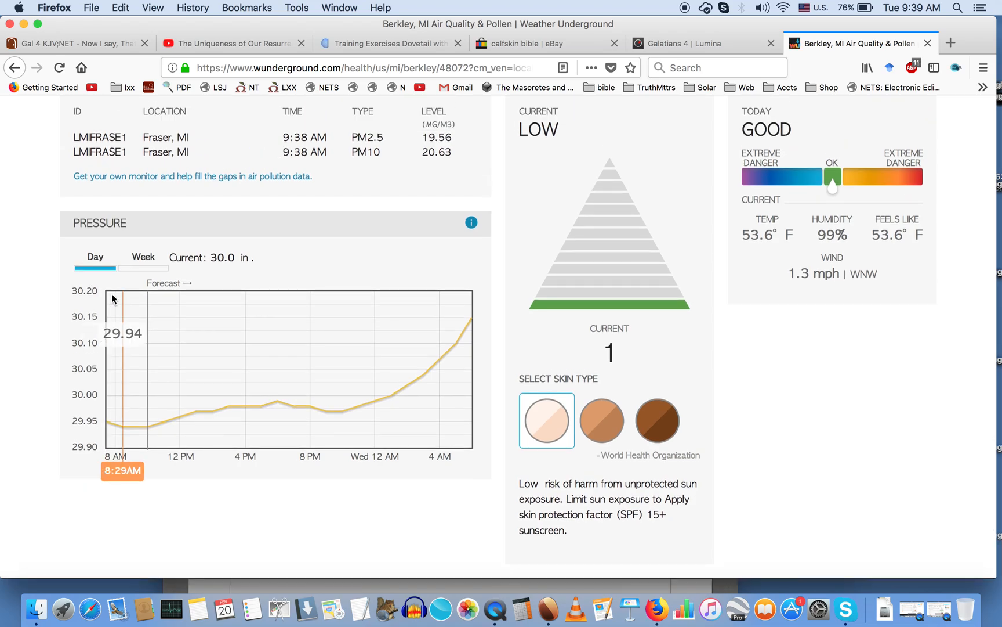
mouse_move(94, 289)
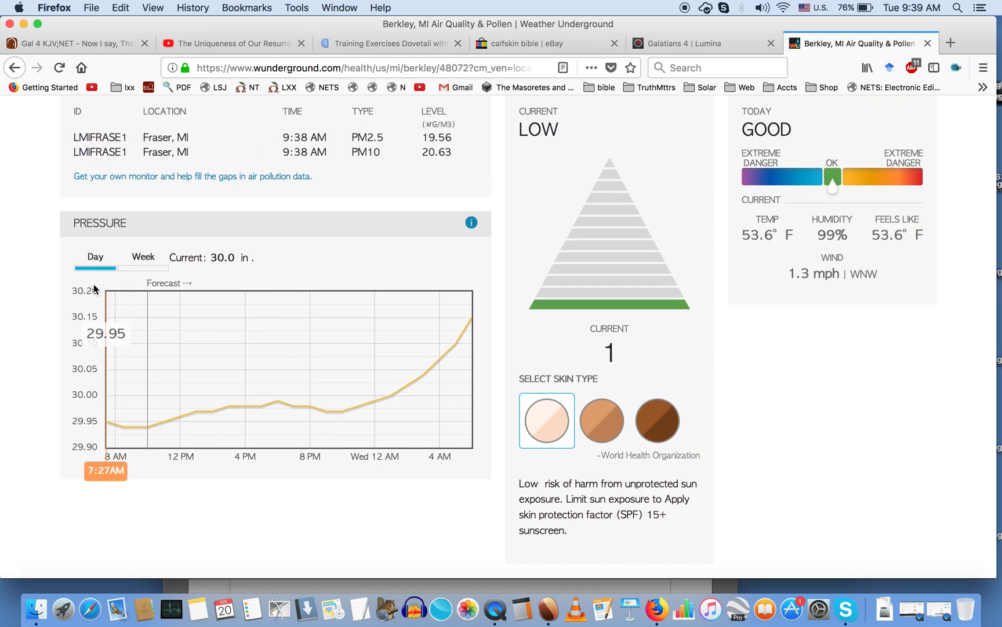
mouse_move(179, 298)
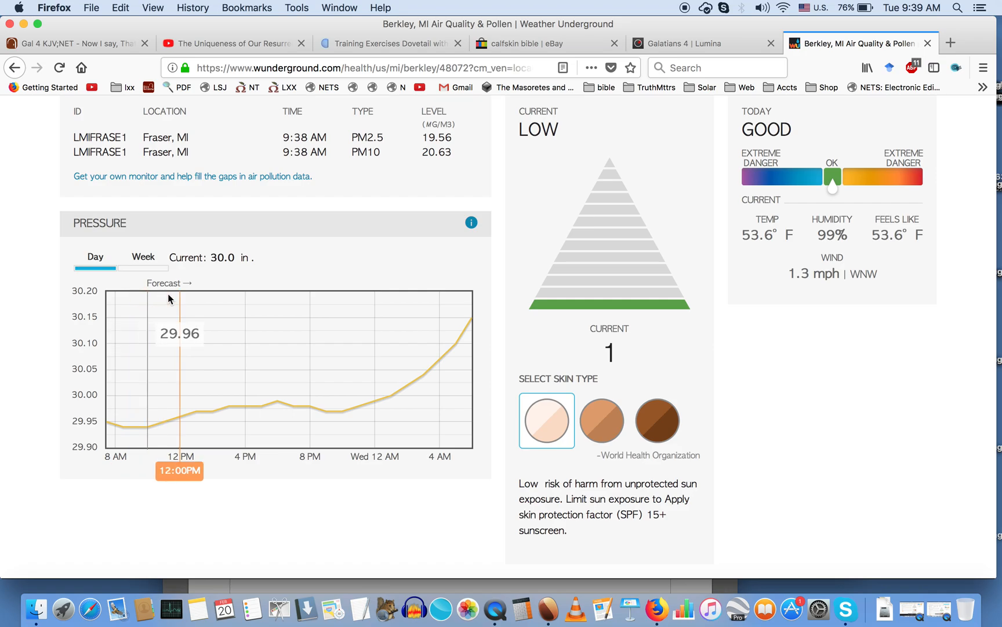
mouse_move(220, 302)
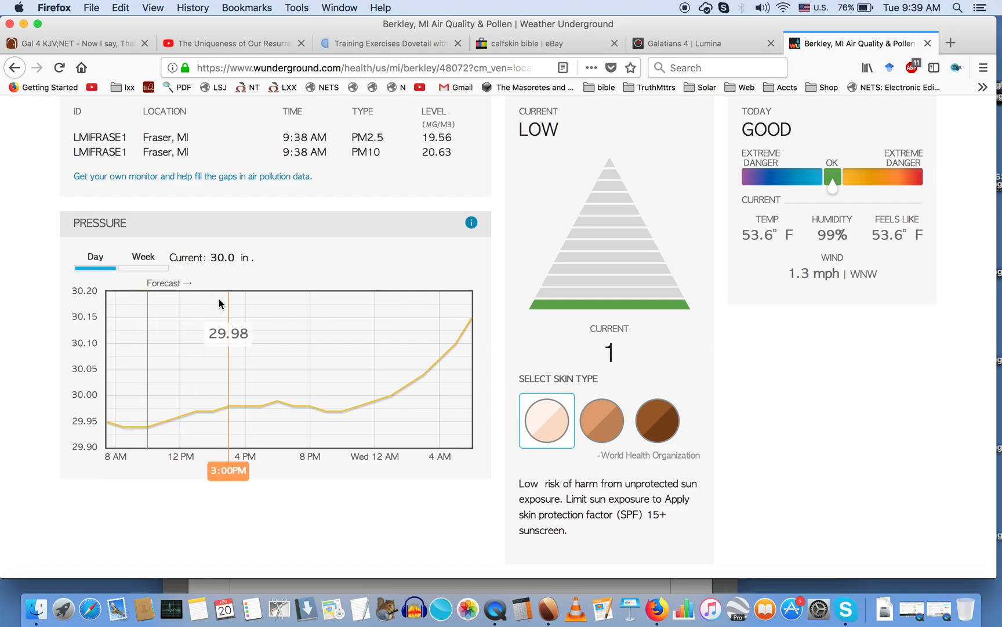
mouse_move(118, 301)
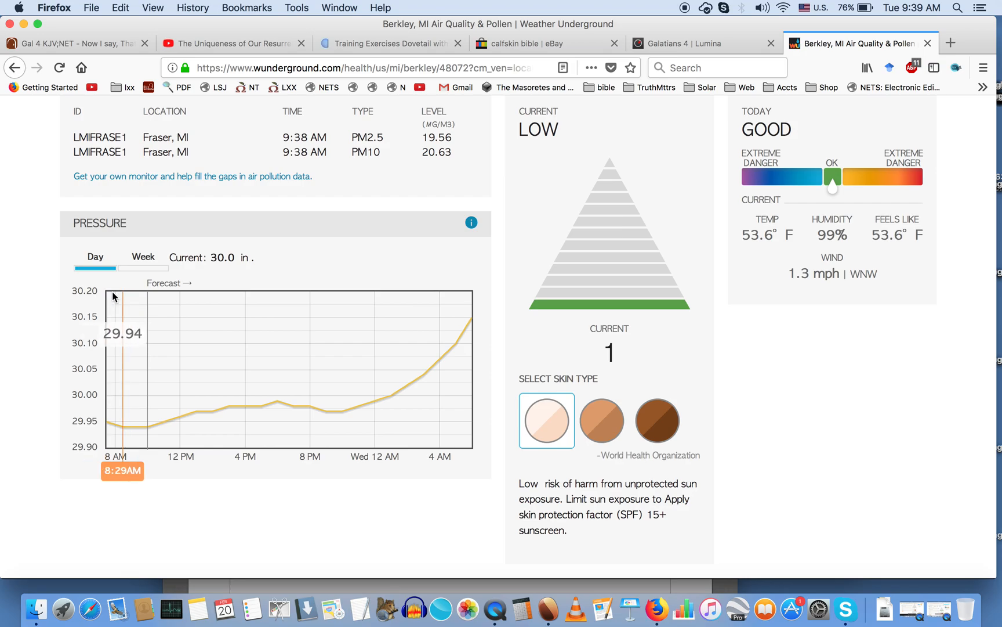
mouse_move(127, 296)
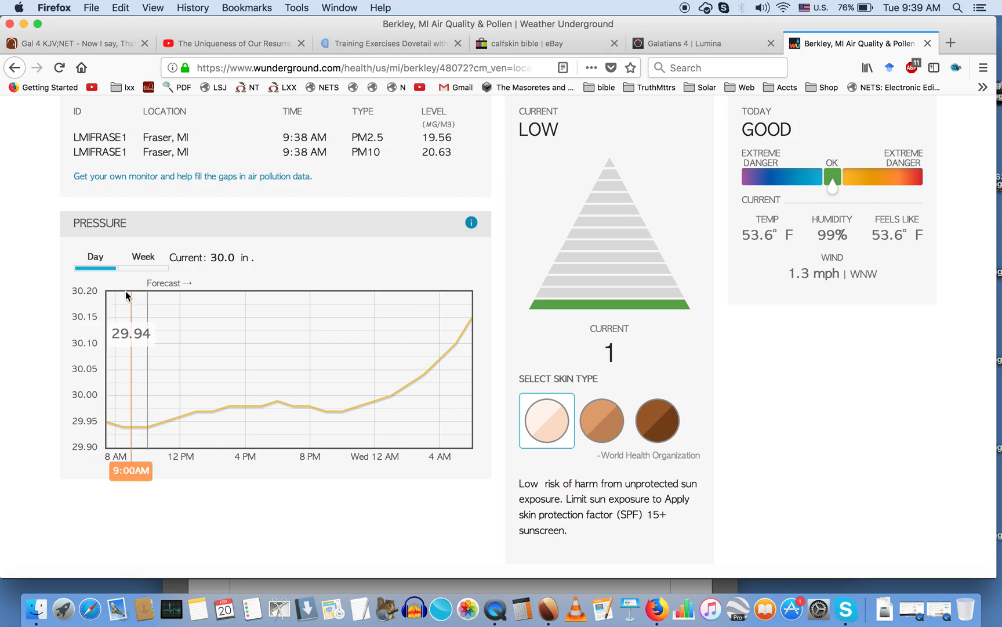
mouse_move(113, 296)
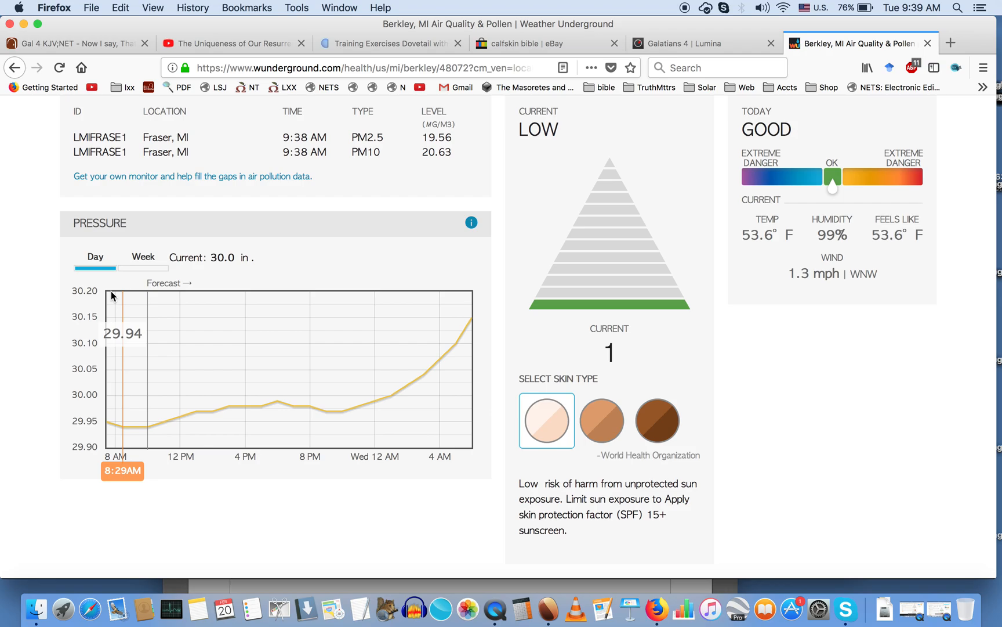
mouse_move(135, 299)
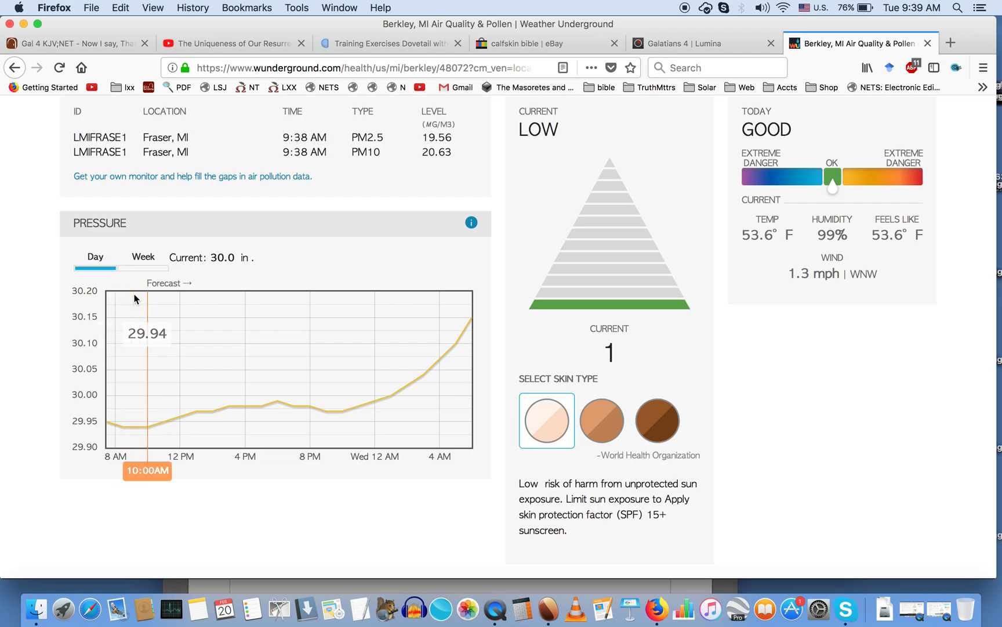
mouse_move(313, 305)
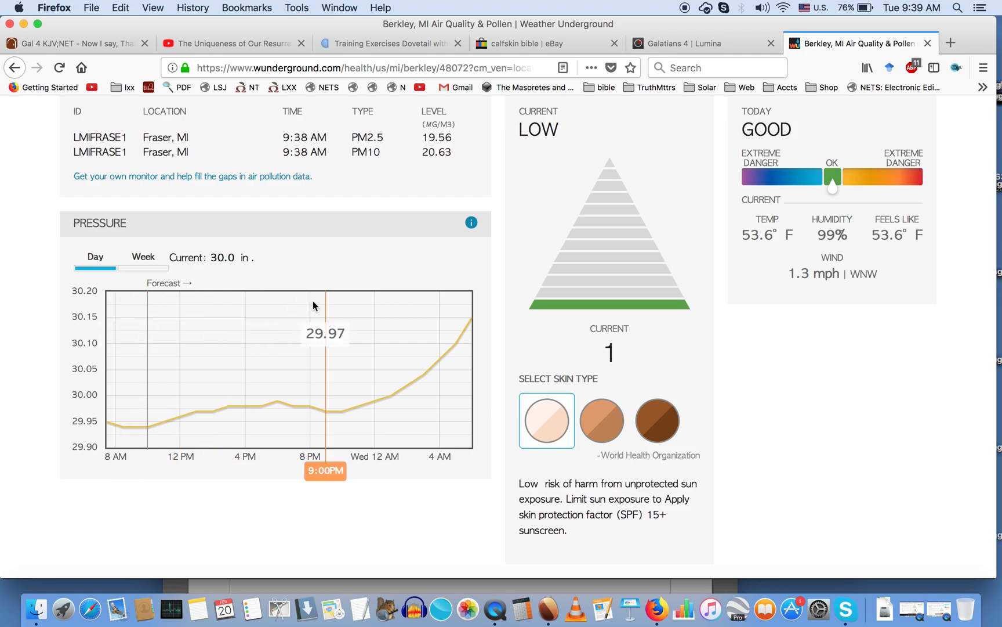
mouse_move(441, 286)
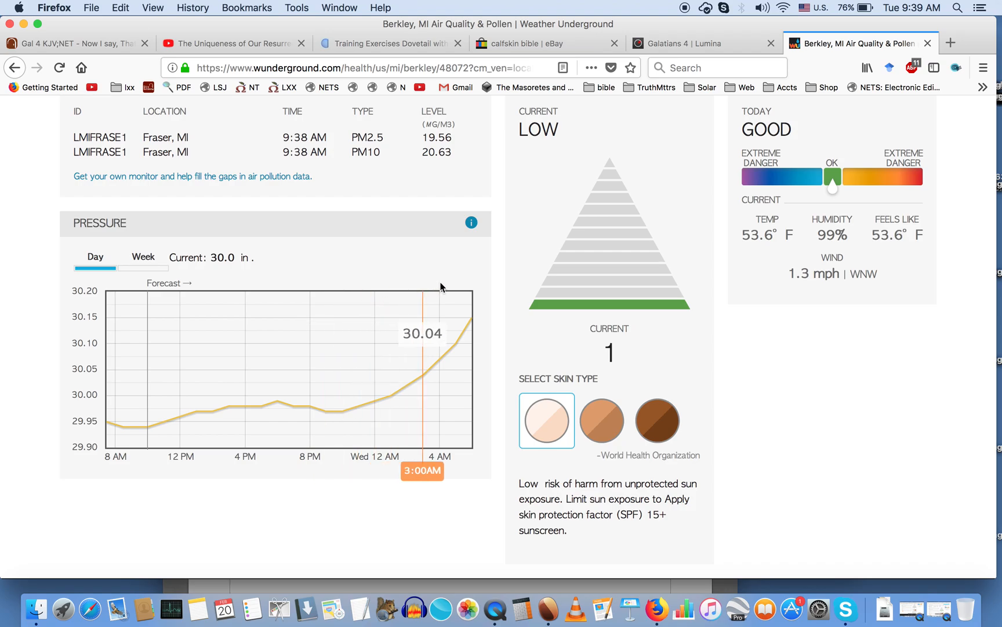
mouse_move(146, 332)
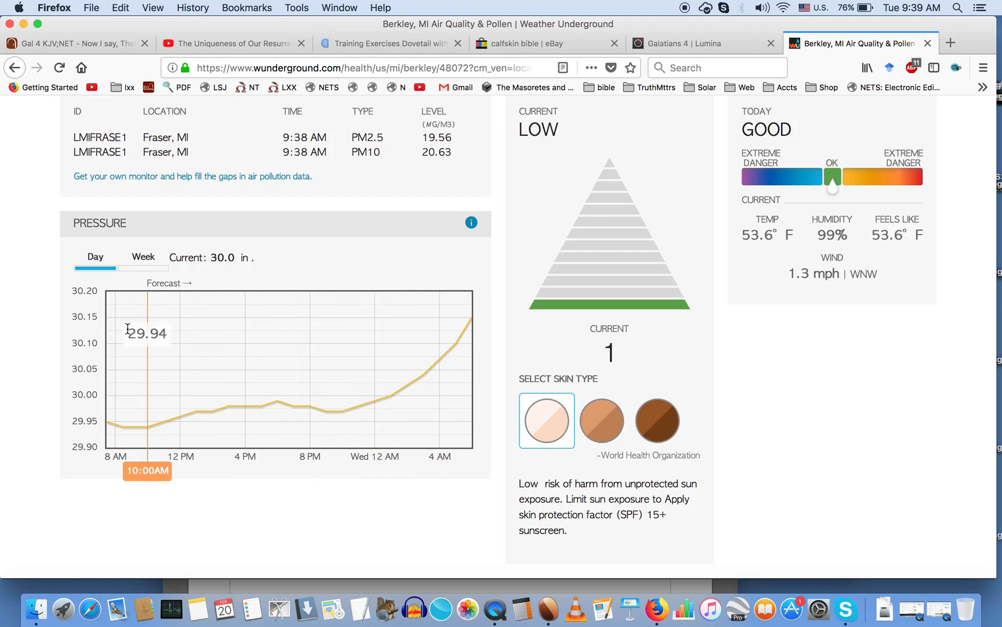
mouse_move(118, 337)
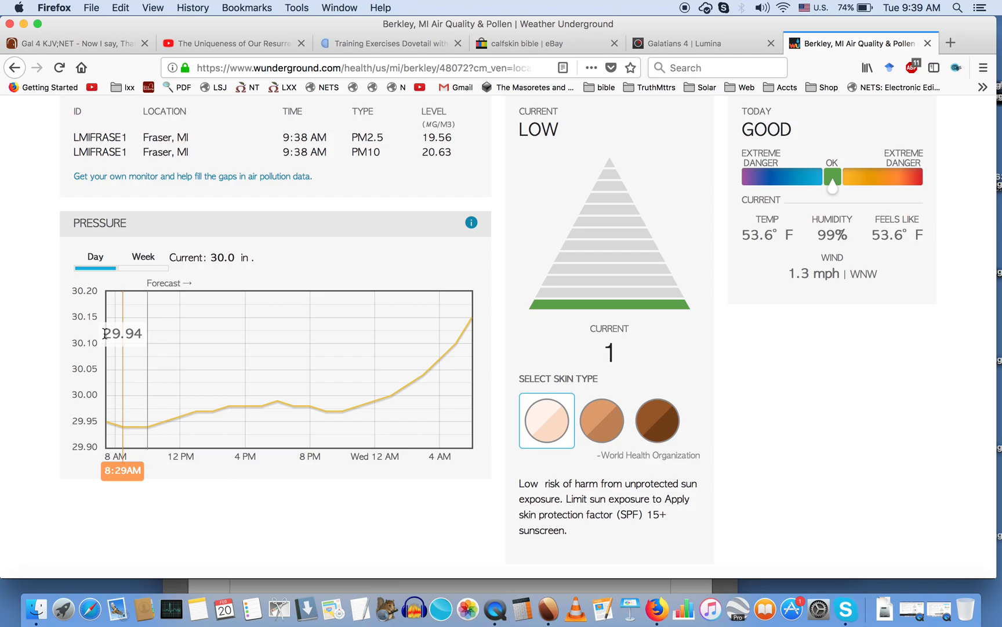
mouse_move(162, 327)
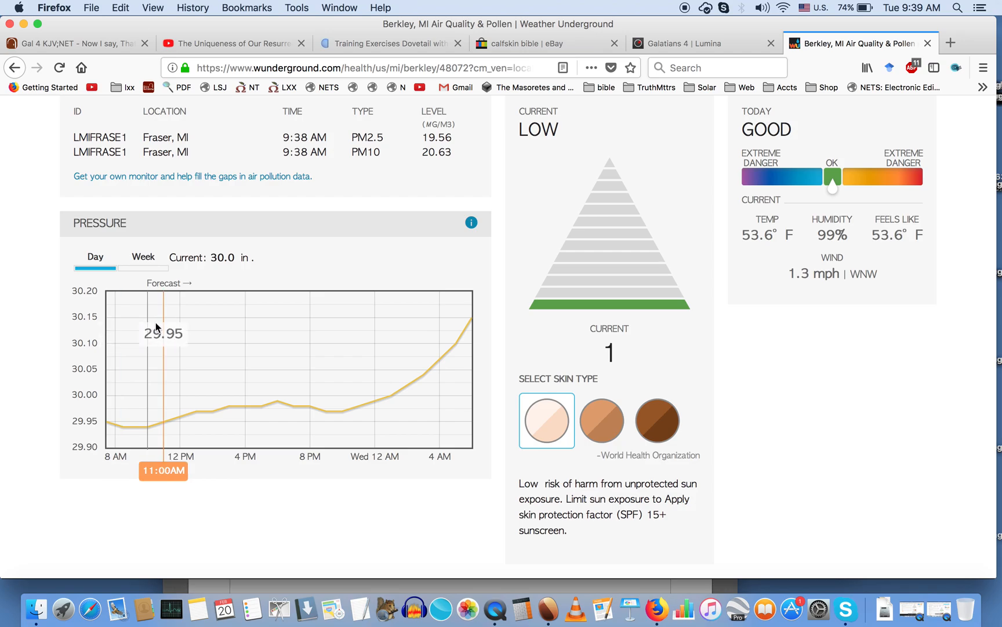
mouse_move(121, 328)
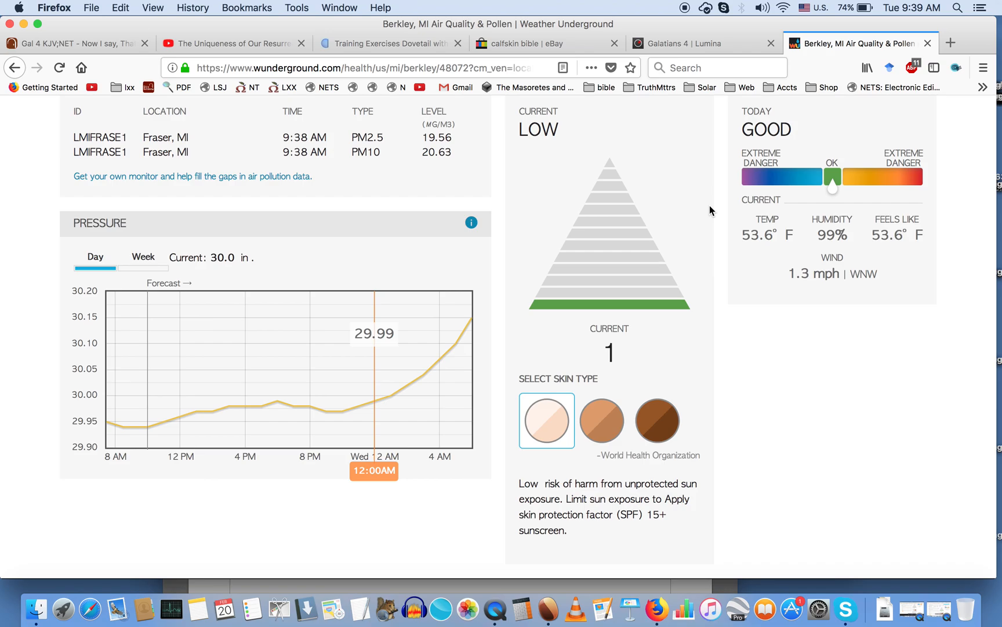
mouse_move(696, 124)
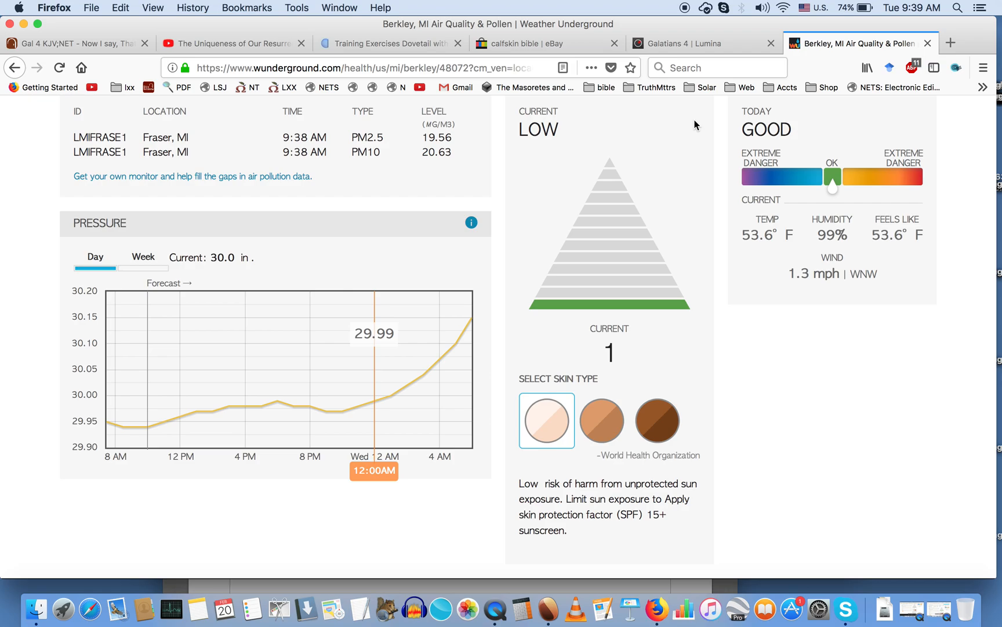